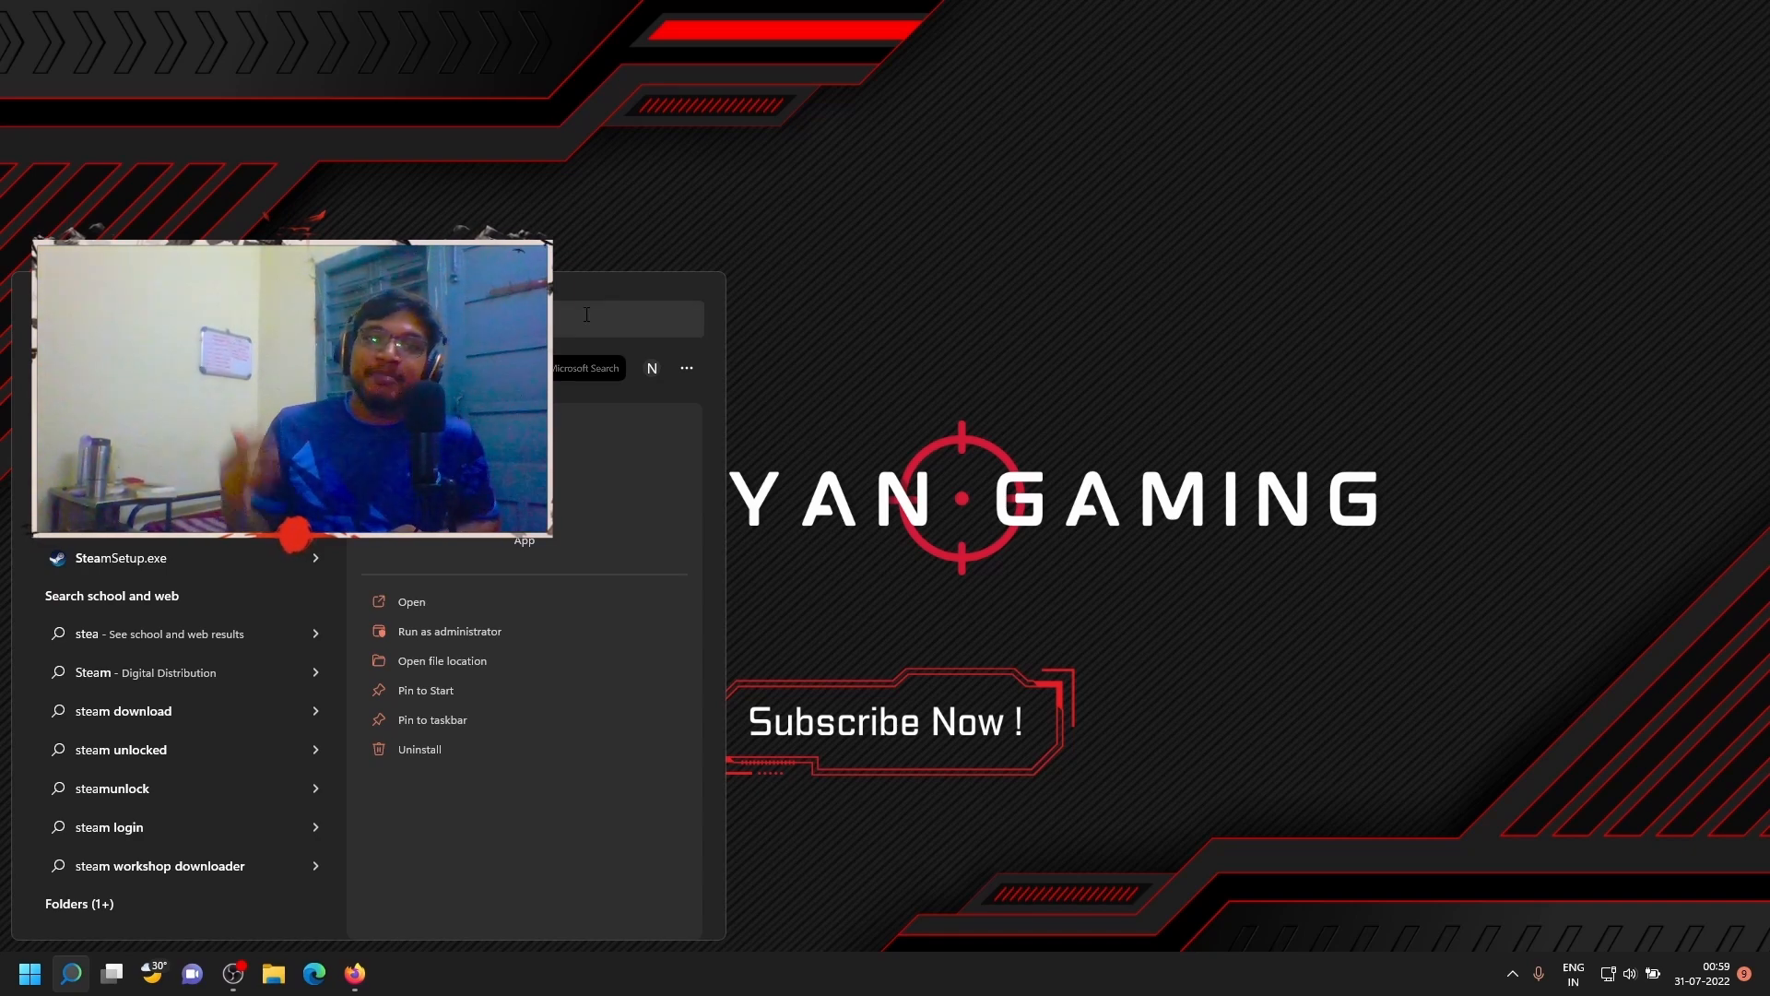
Step: Launch the Steam client from the Start menu search results
{"action": "left_click", "coordinate": [412, 601]}
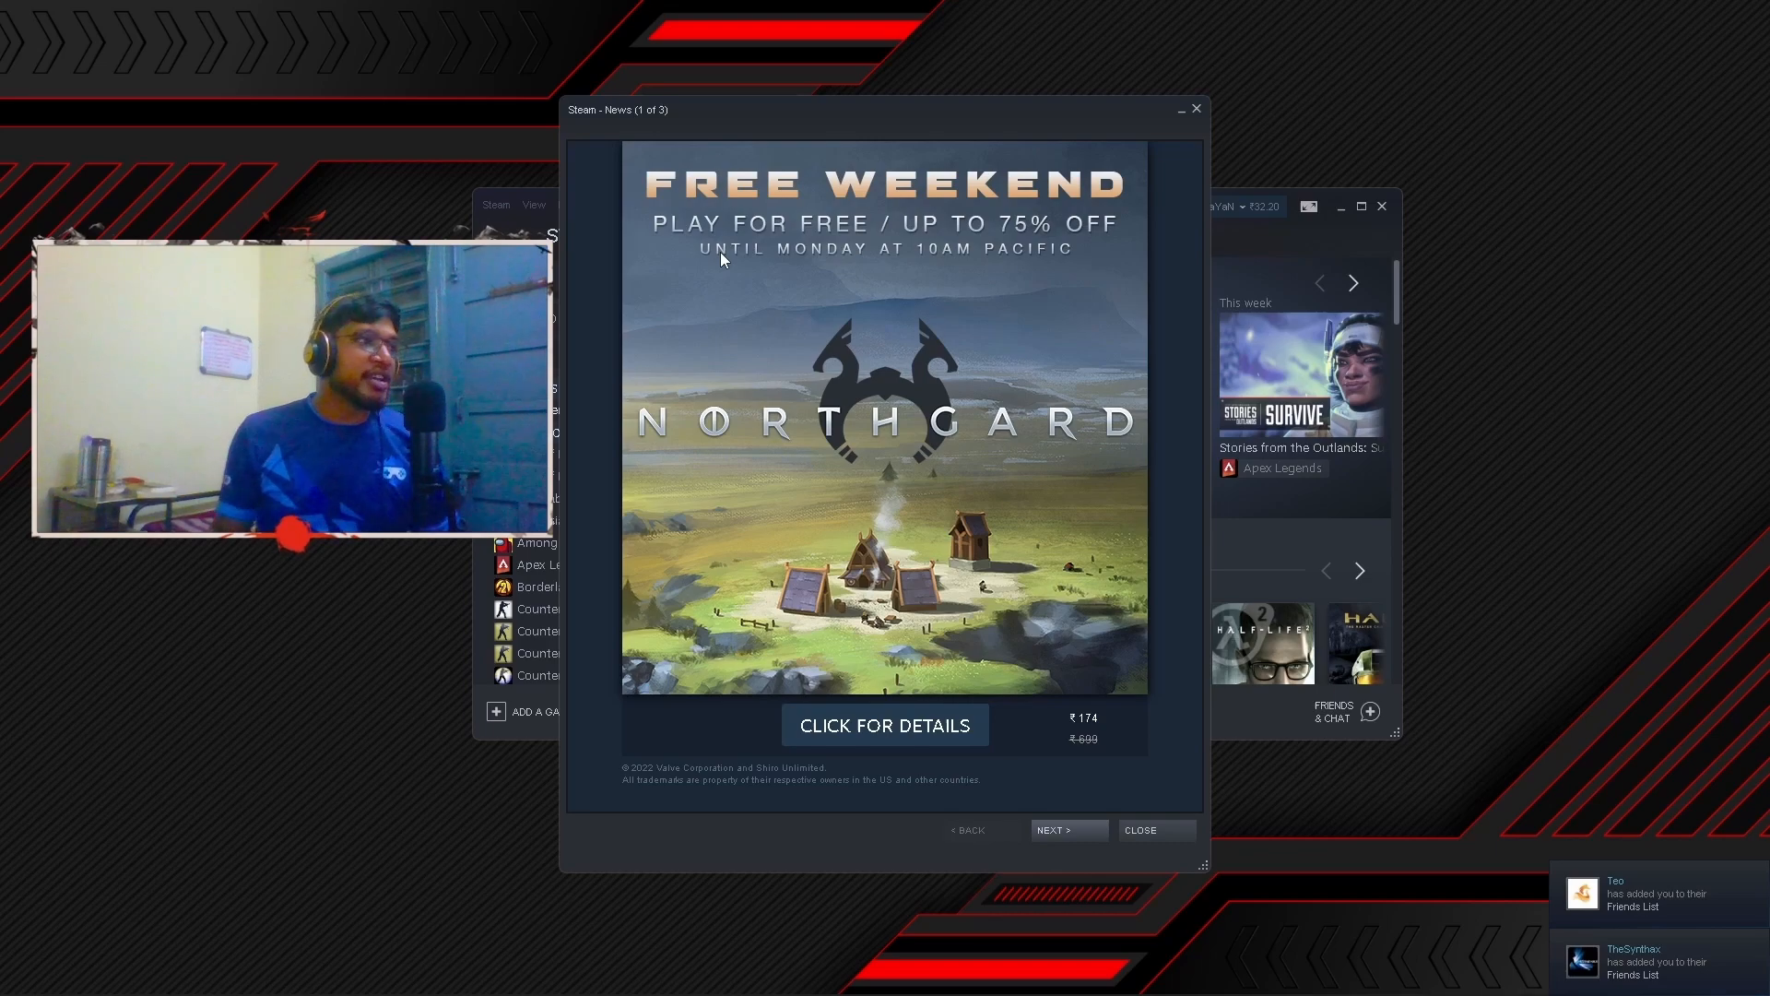
Step: Dismiss the news popup and show CS:GO's General properties page
{"action": "left_click", "coordinate": [1139, 830]}
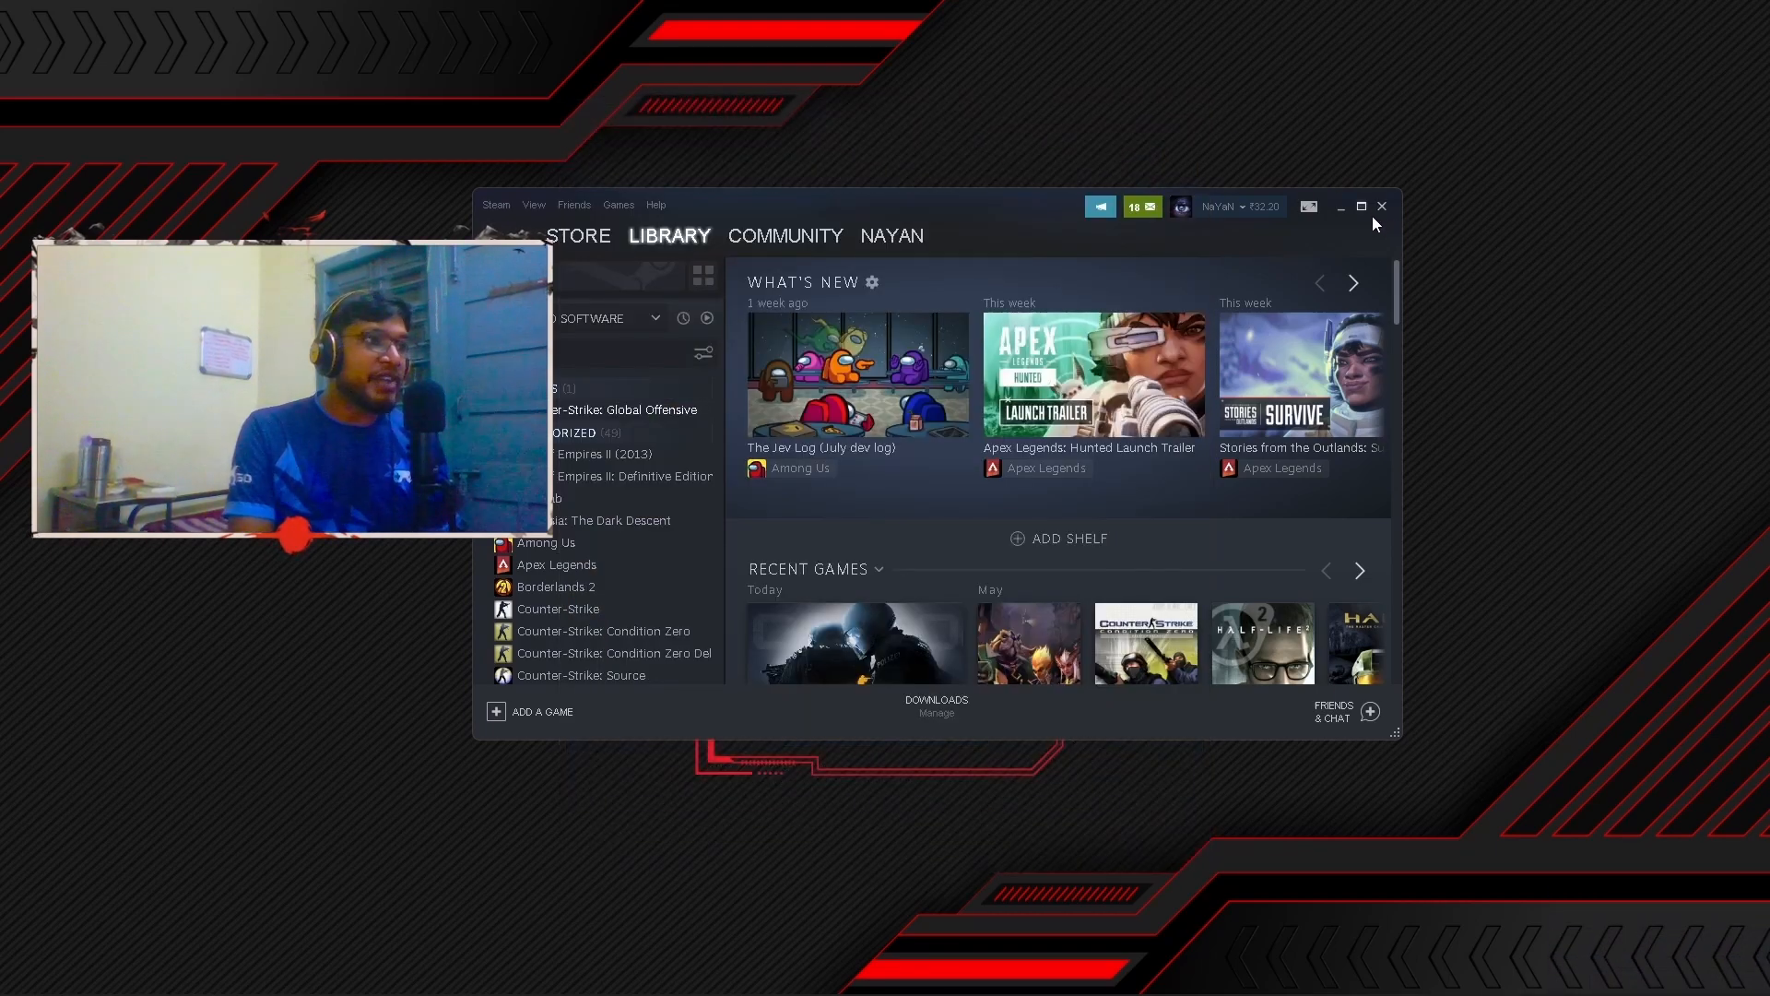
{"action": "mouse_move", "coordinate": [1381, 214]}
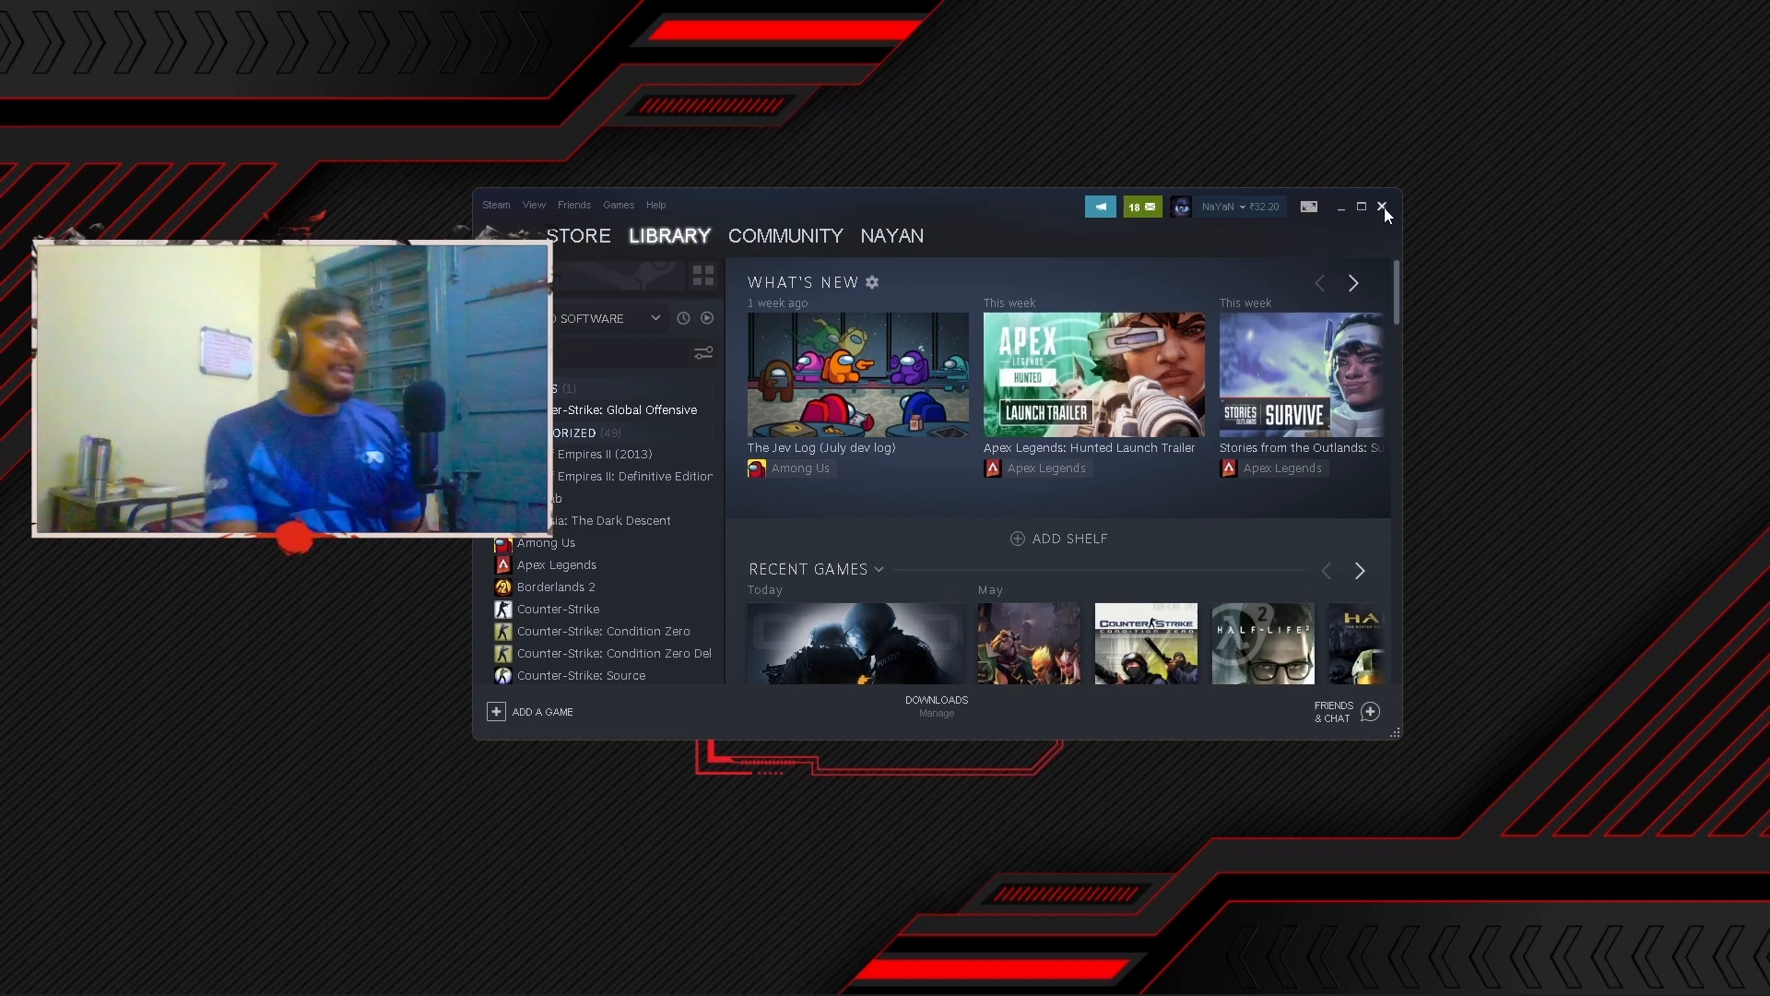
{"action": "mouse_move", "coordinate": [1379, 214]}
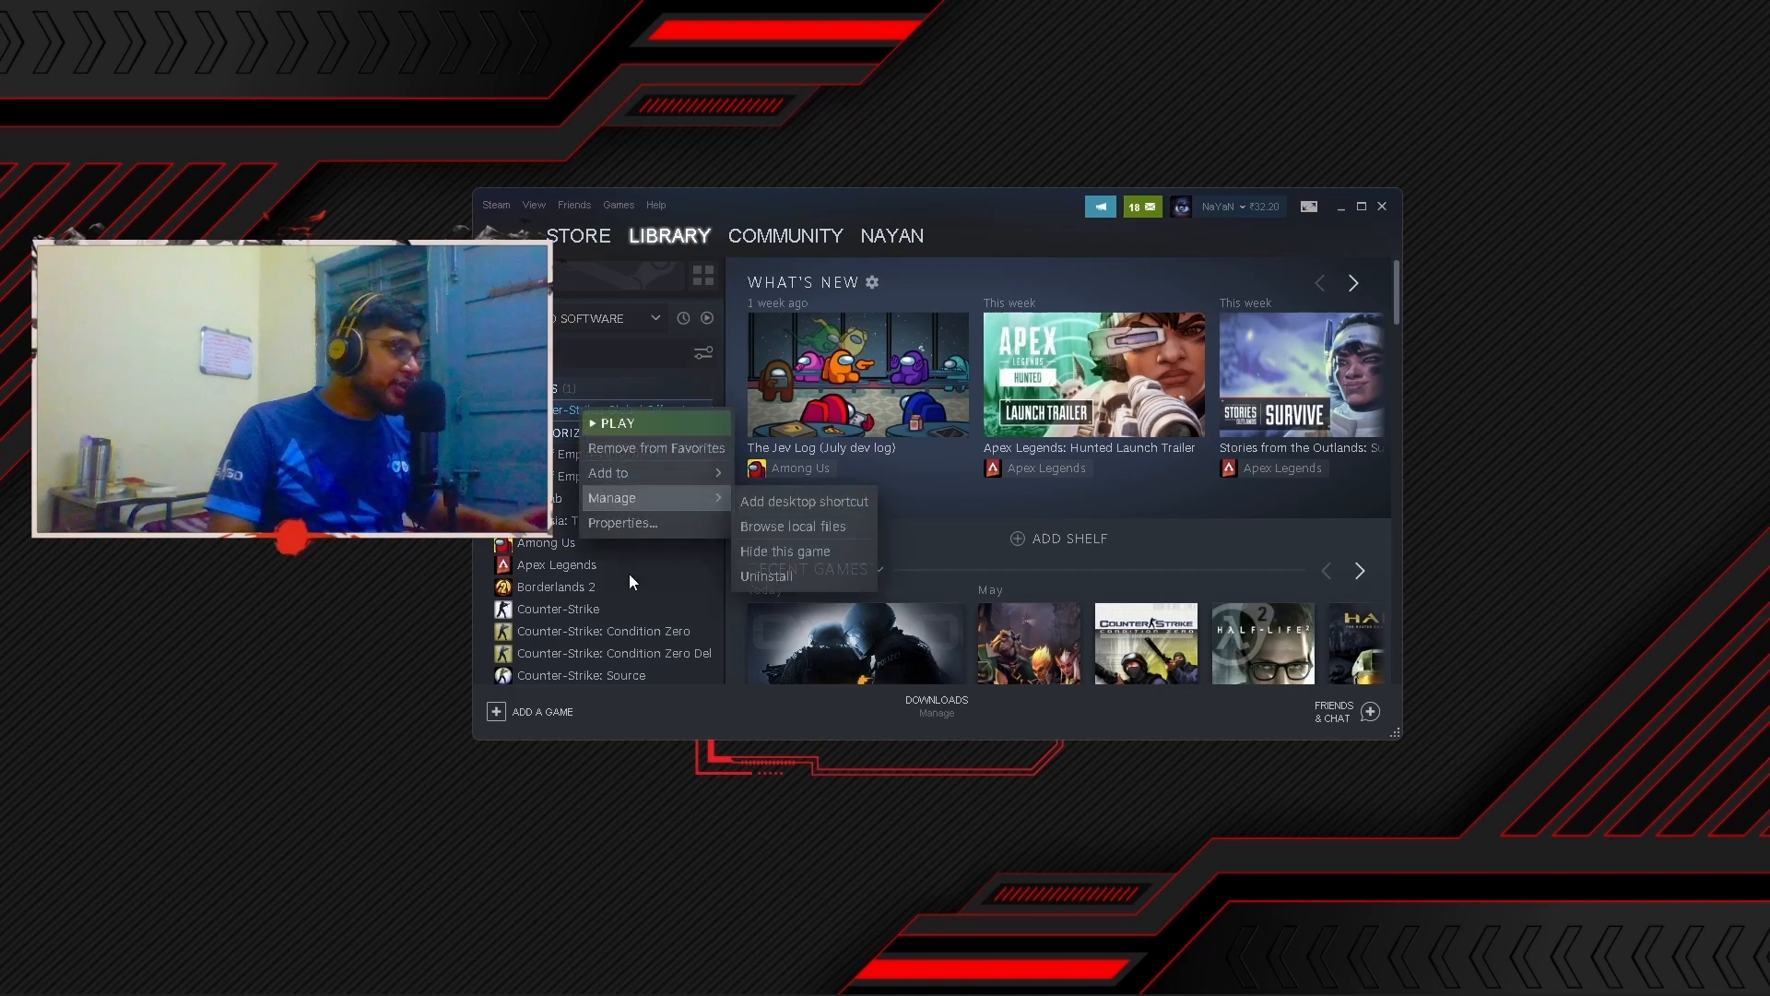
{"action": "left_click", "coordinate": [622, 522]}
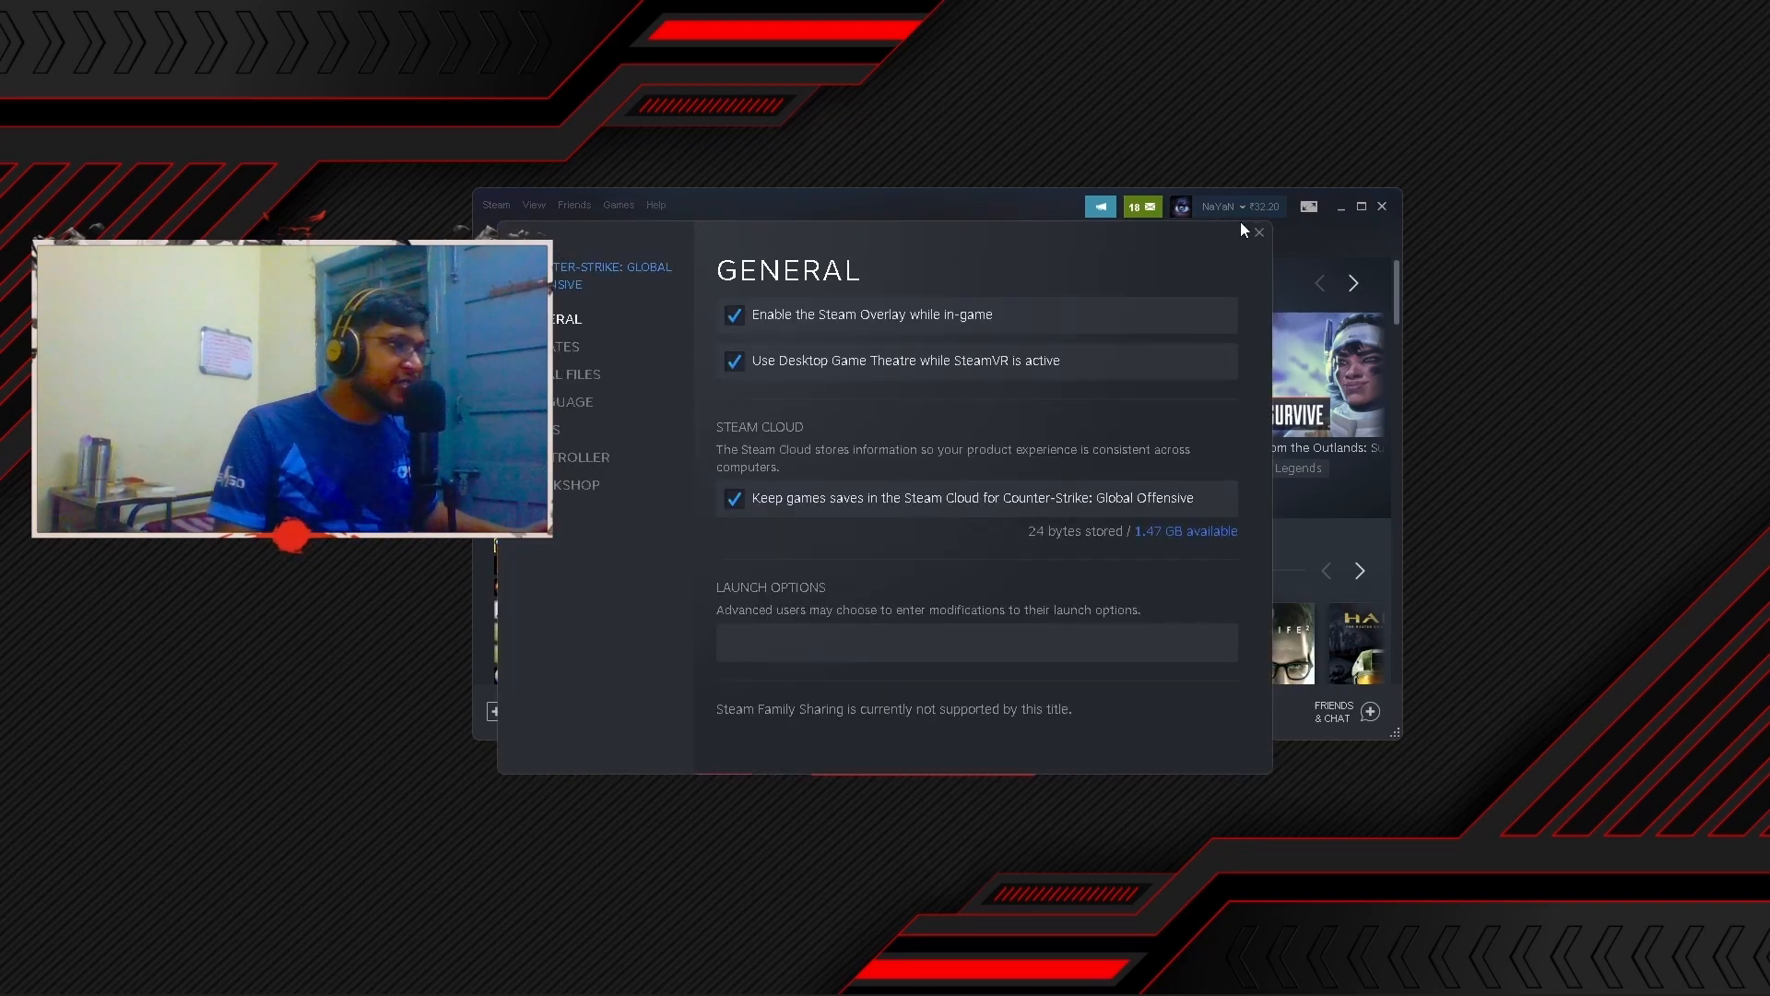
{"action": "left_click", "coordinate": [668, 234]}
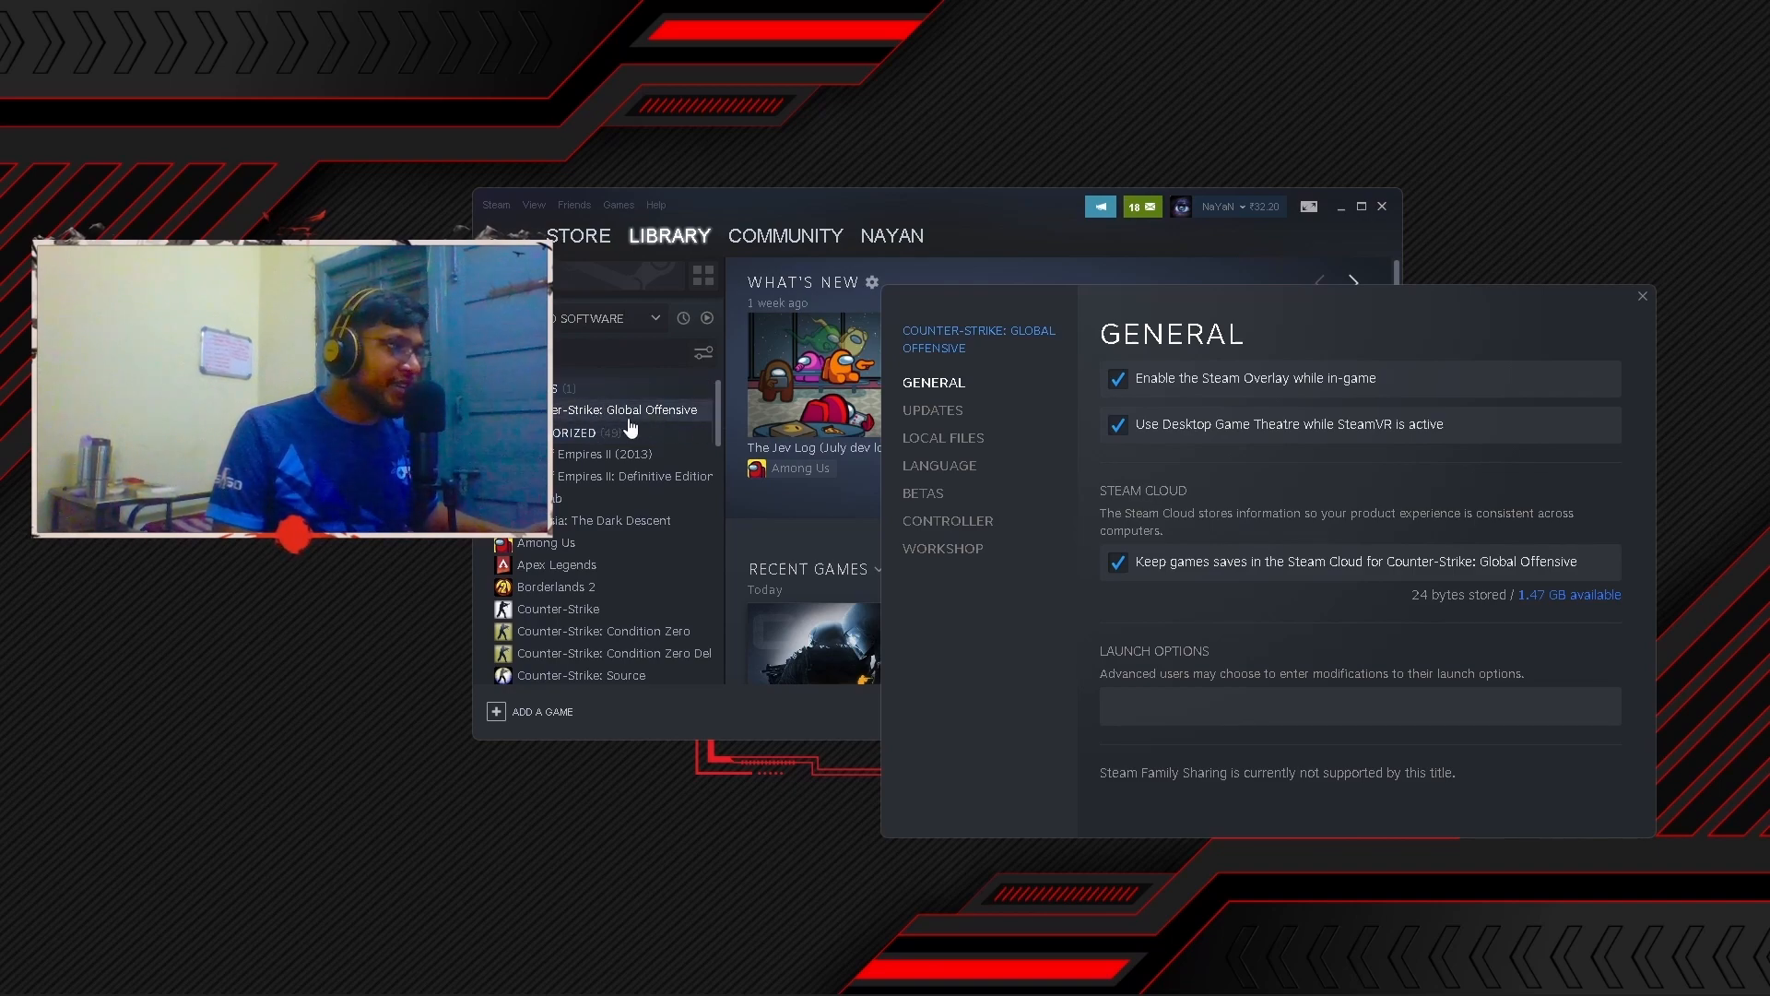
{"action": "mouse_move", "coordinate": [1059, 570]}
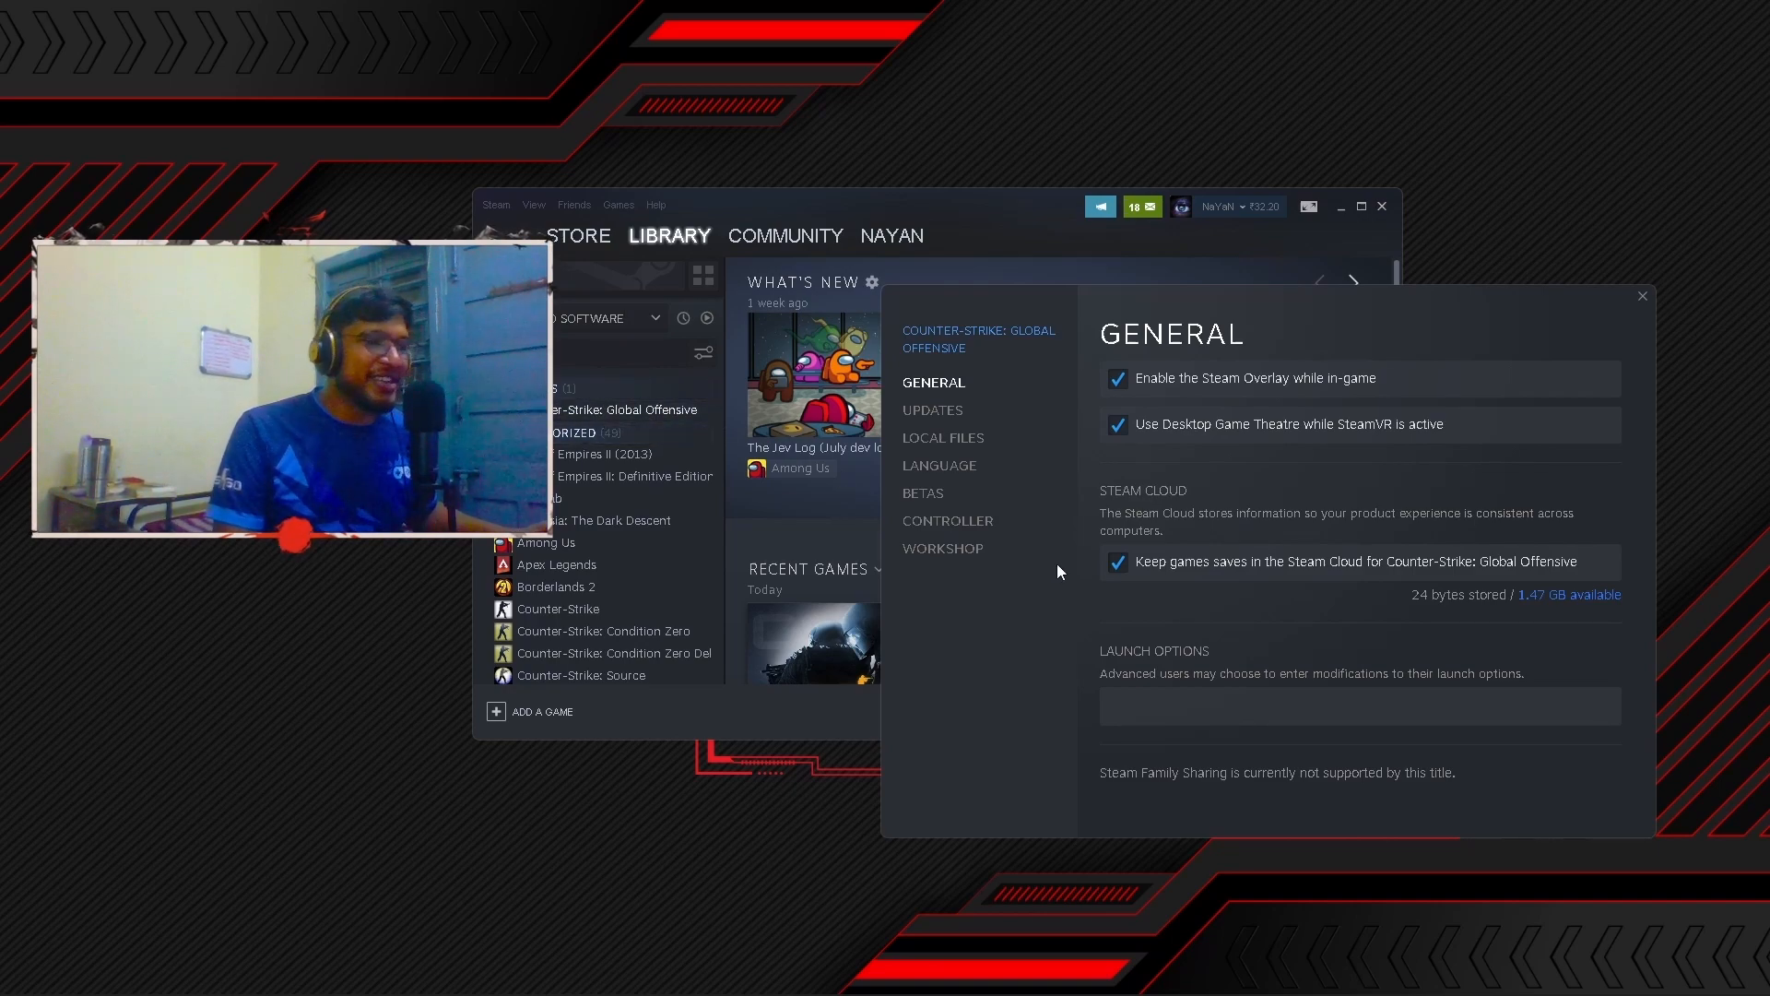
Step: Enter '-tickrate 128' as the game's launch option
{"action": "left_click", "coordinate": [1359, 706]}
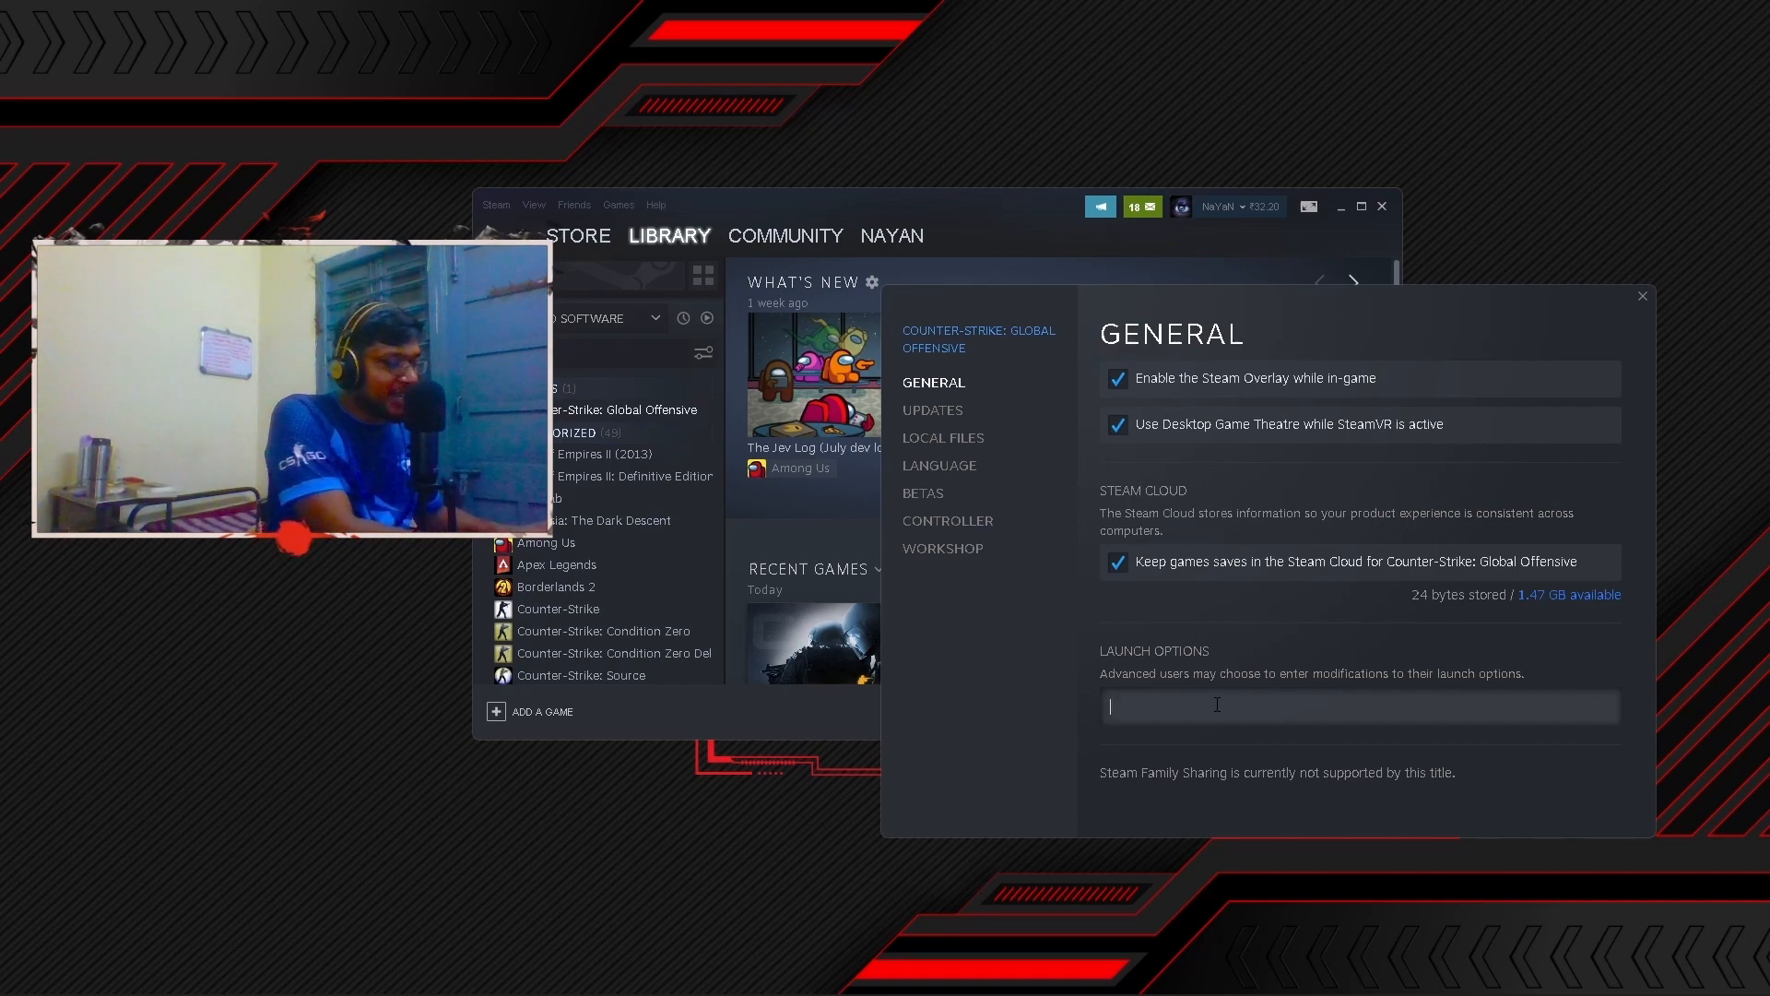
{"action": "type", "text": "-tickr"}
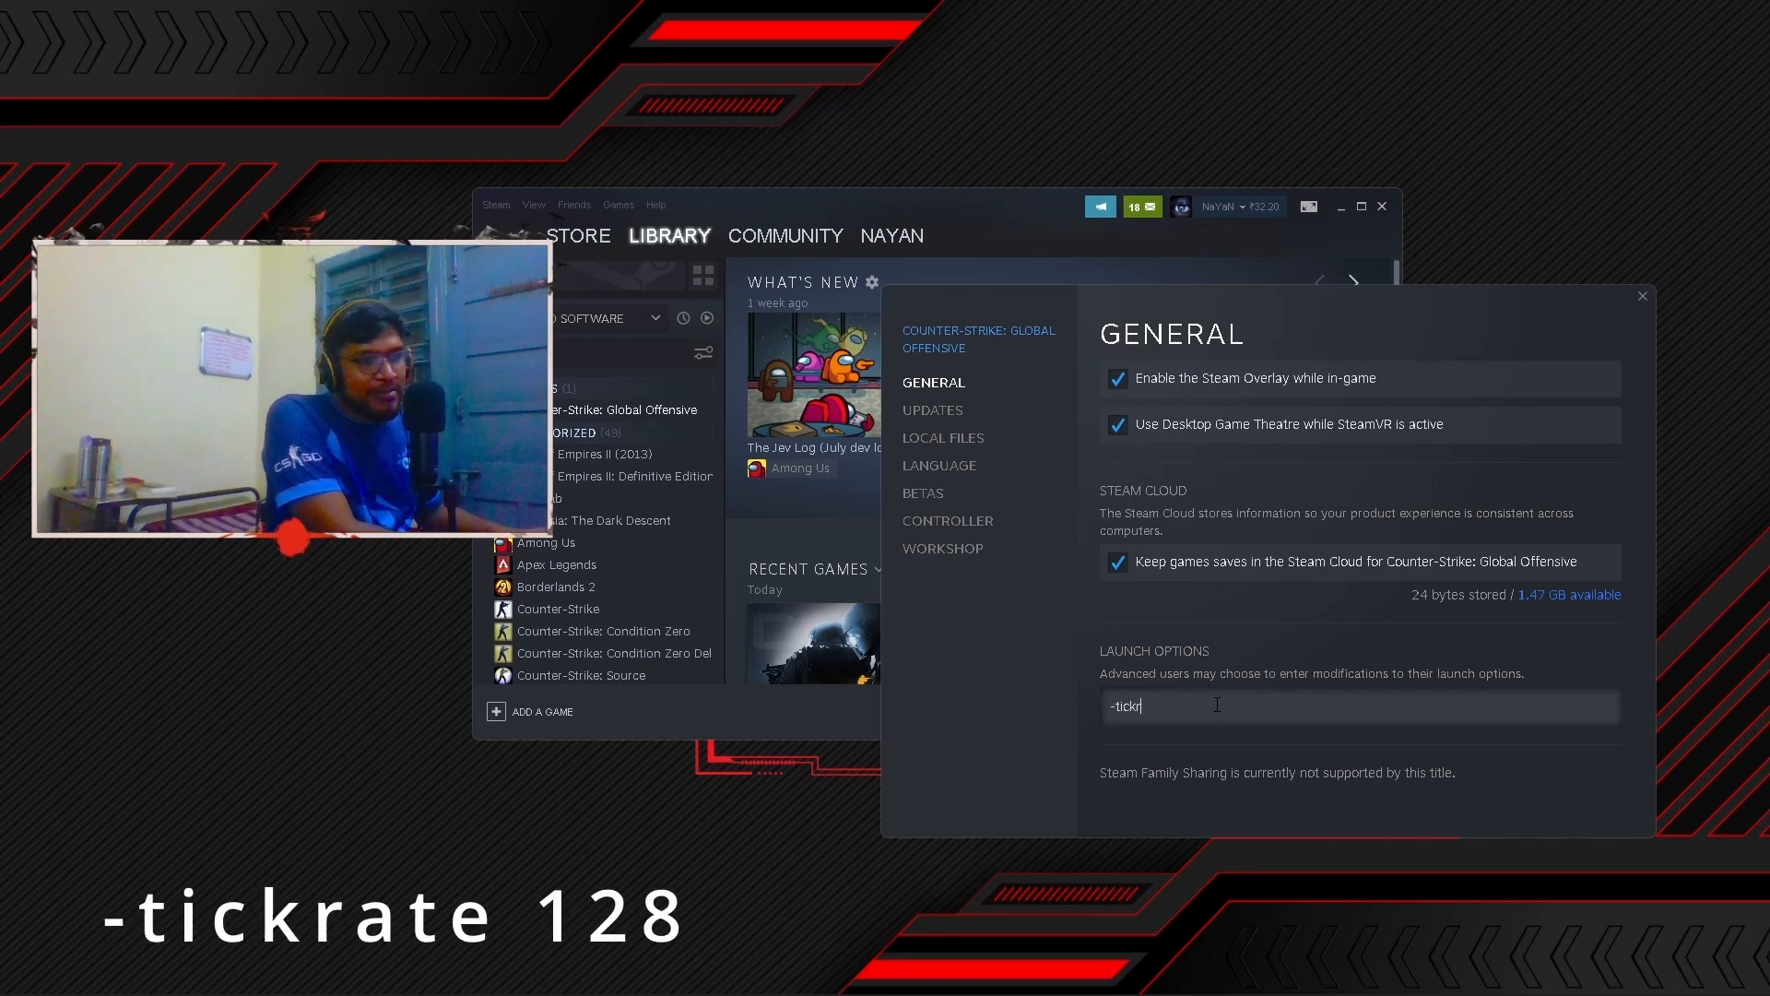
{"action": "type", "text": "ate 128"}
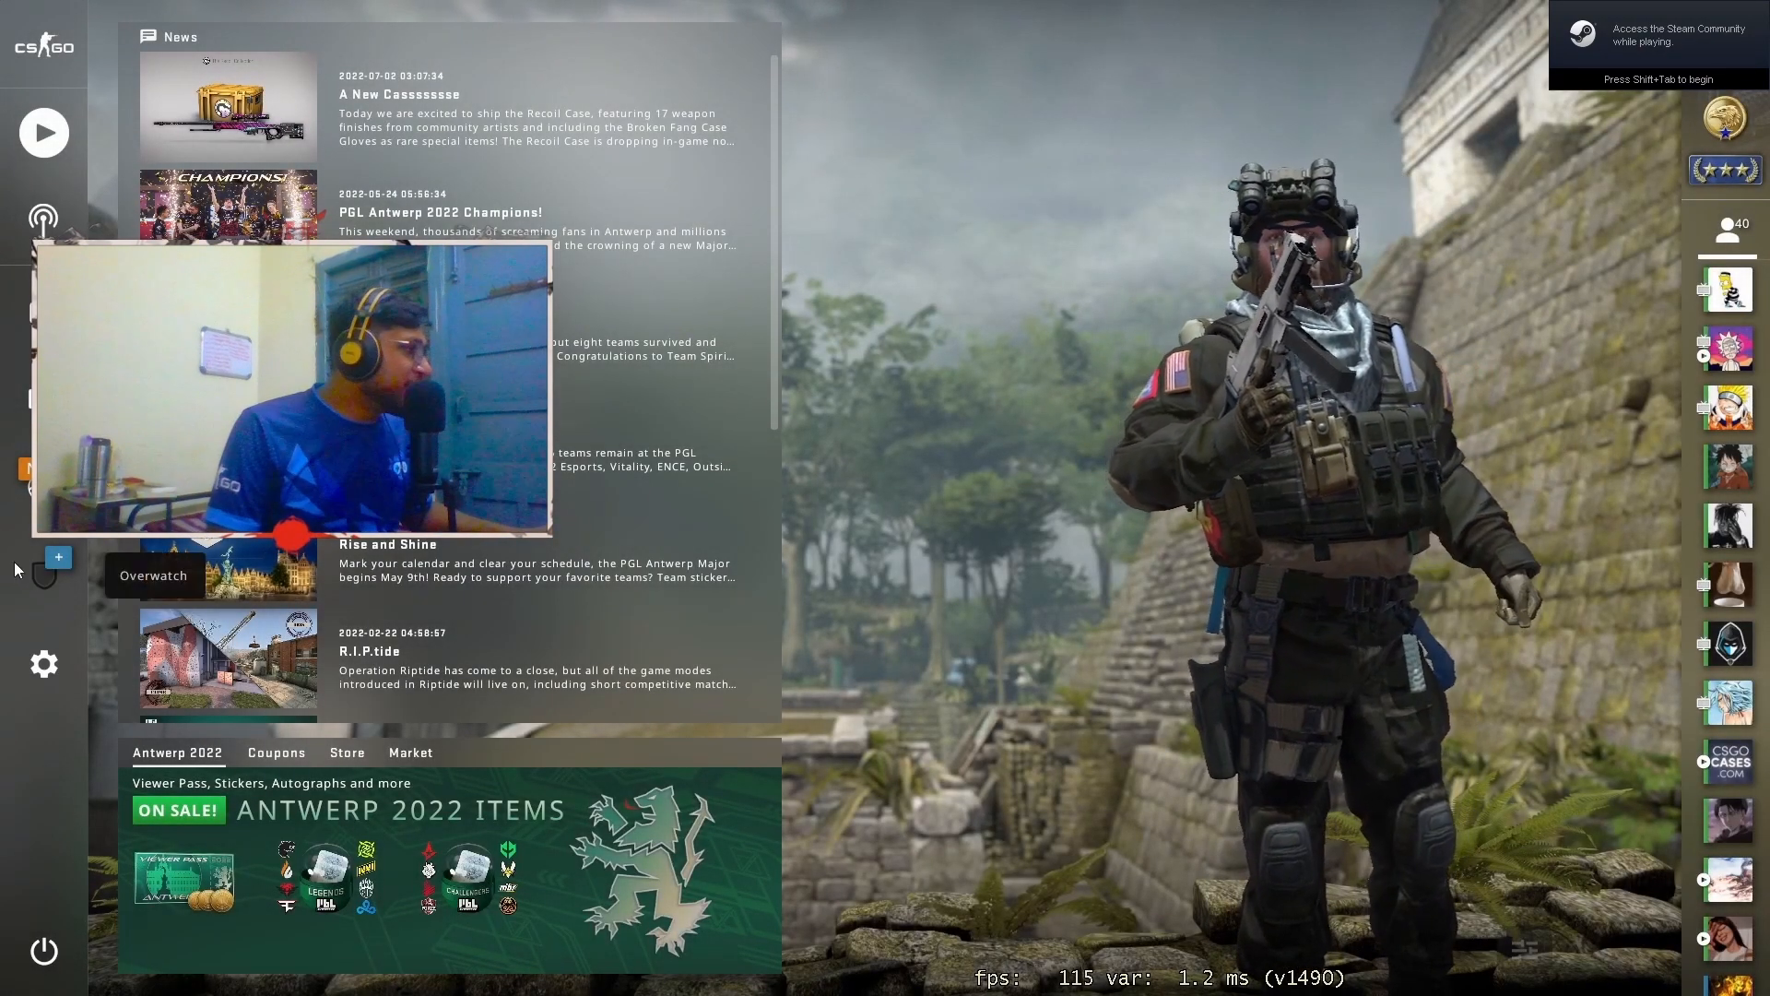
Step: Confirm Enable Developer Console is Yes in the Game settings and bring up the console
{"action": "left_click", "coordinate": [42, 663]}
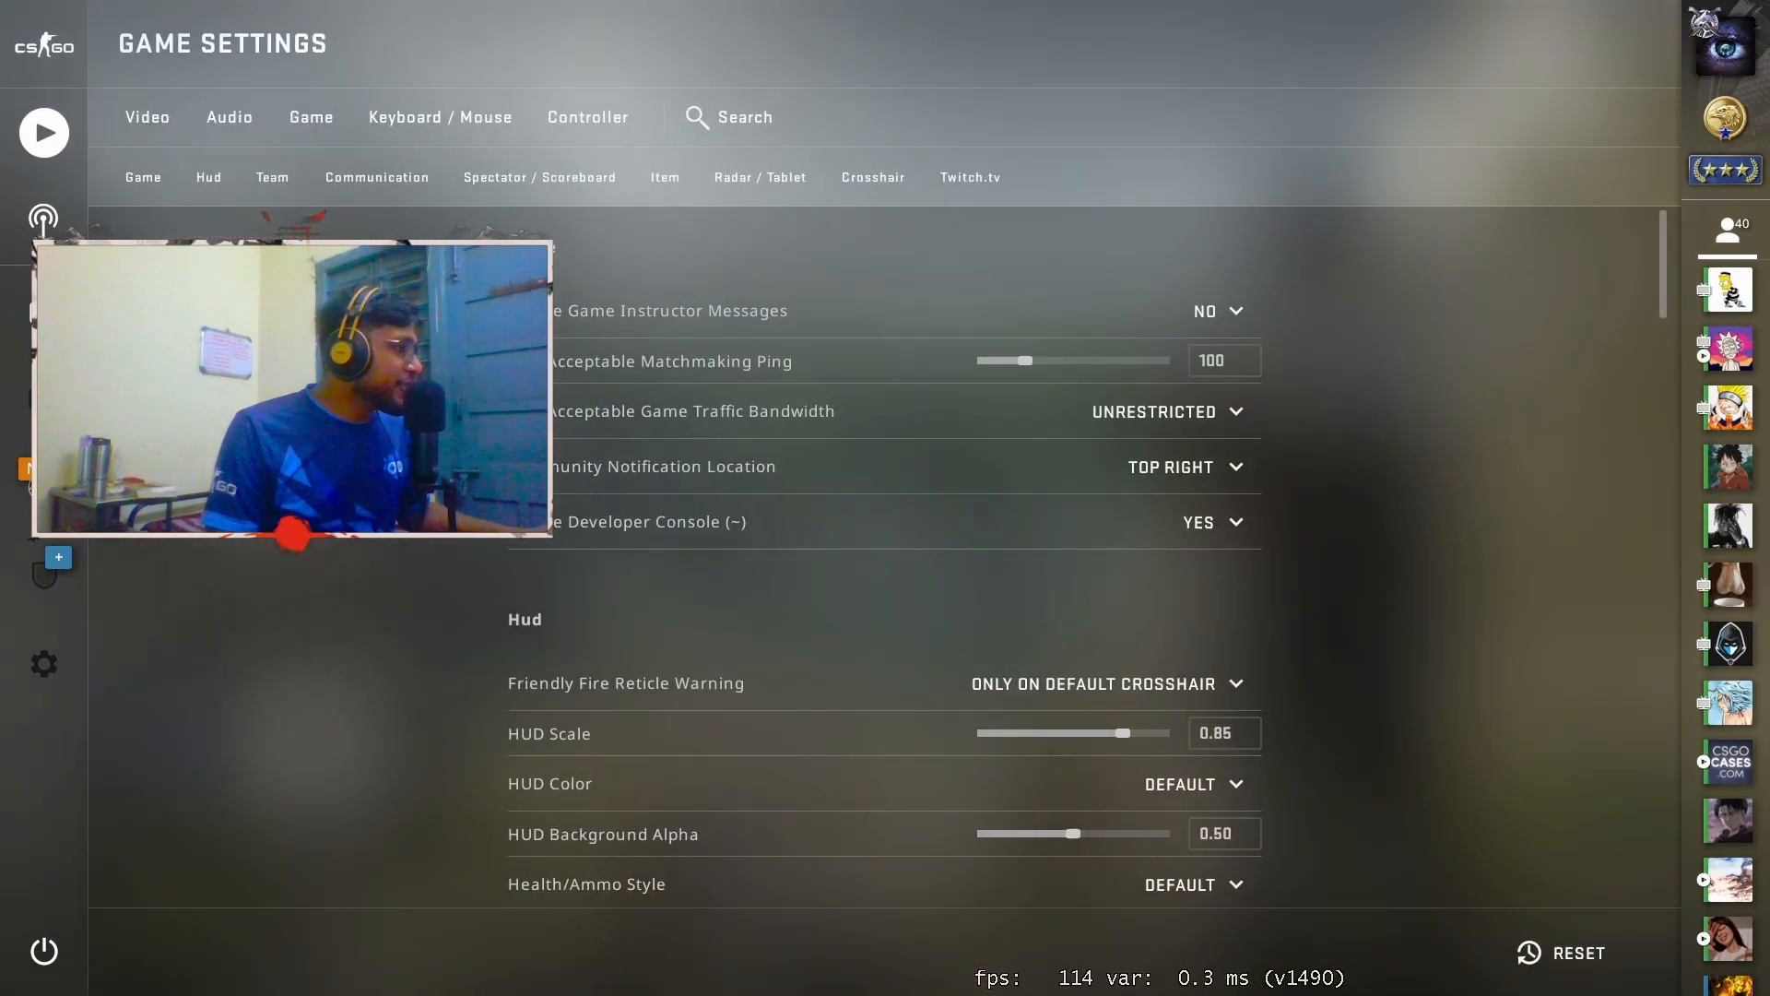
{"action": "left_click", "coordinate": [309, 116]}
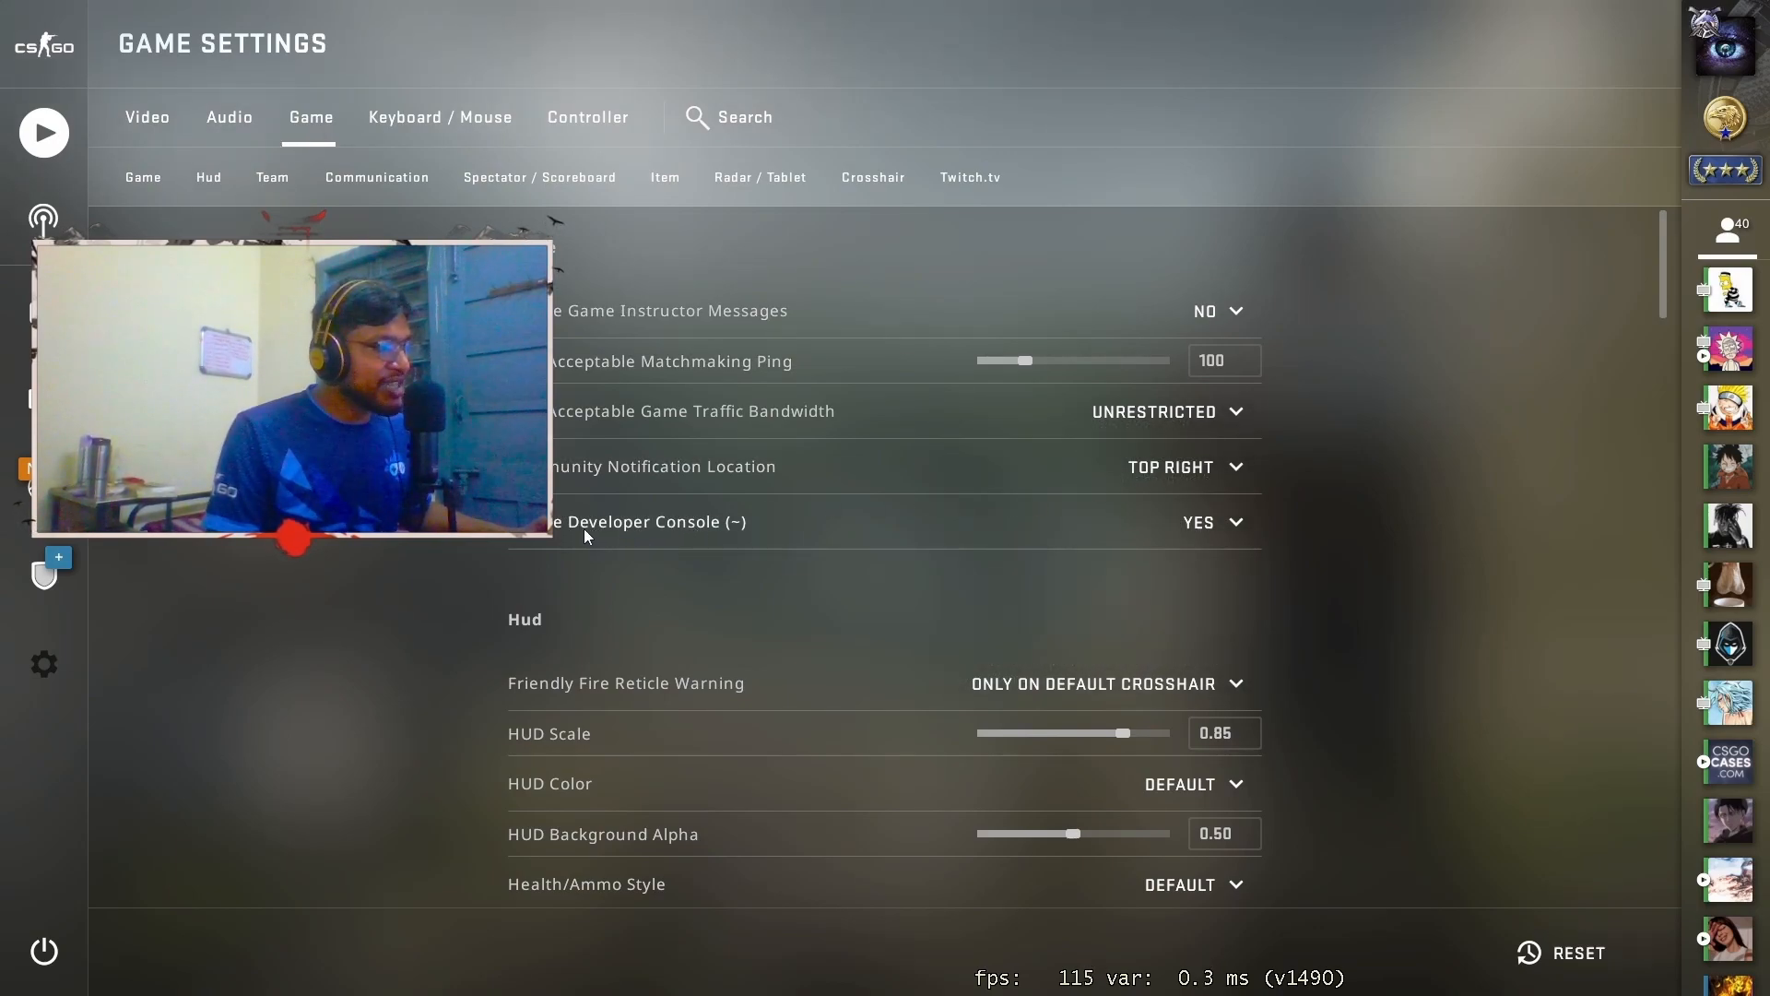
{"action": "left_click", "coordinate": [1210, 522]}
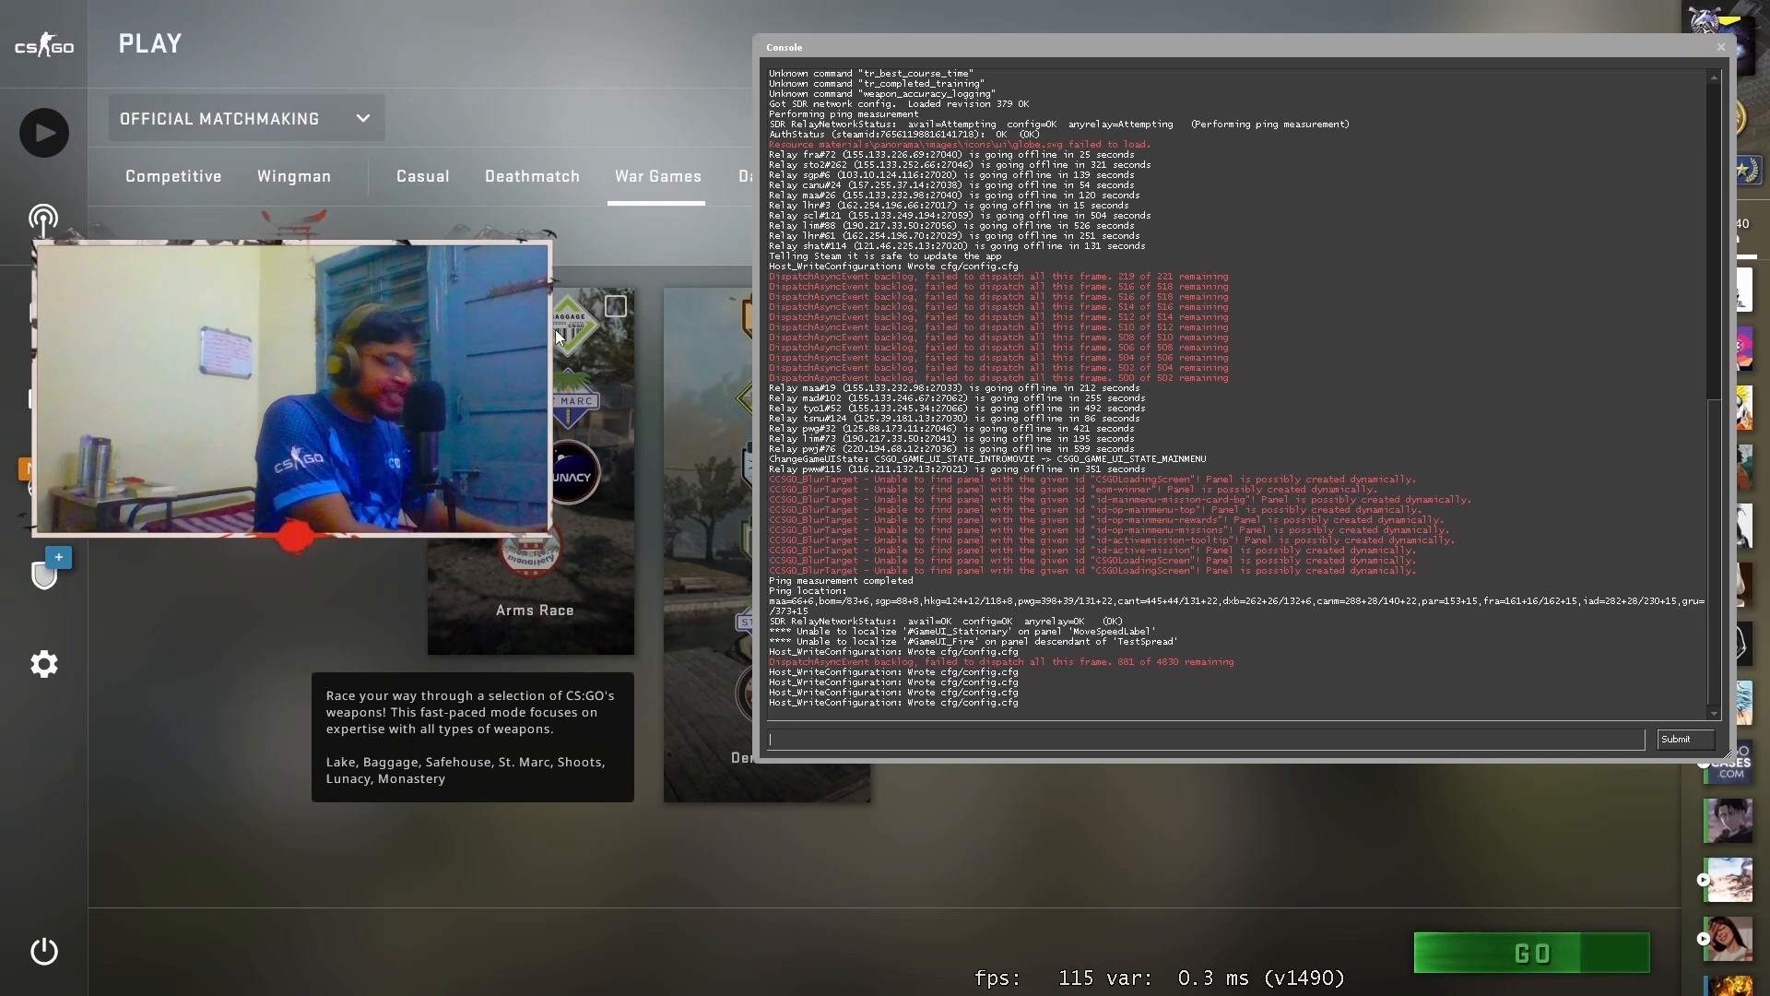
Step: Run sv_lan 1, sv_allowupload 1, cl_updaterate 128 and the download setting in the console
{"action": "type", "text": "sv_lan"}
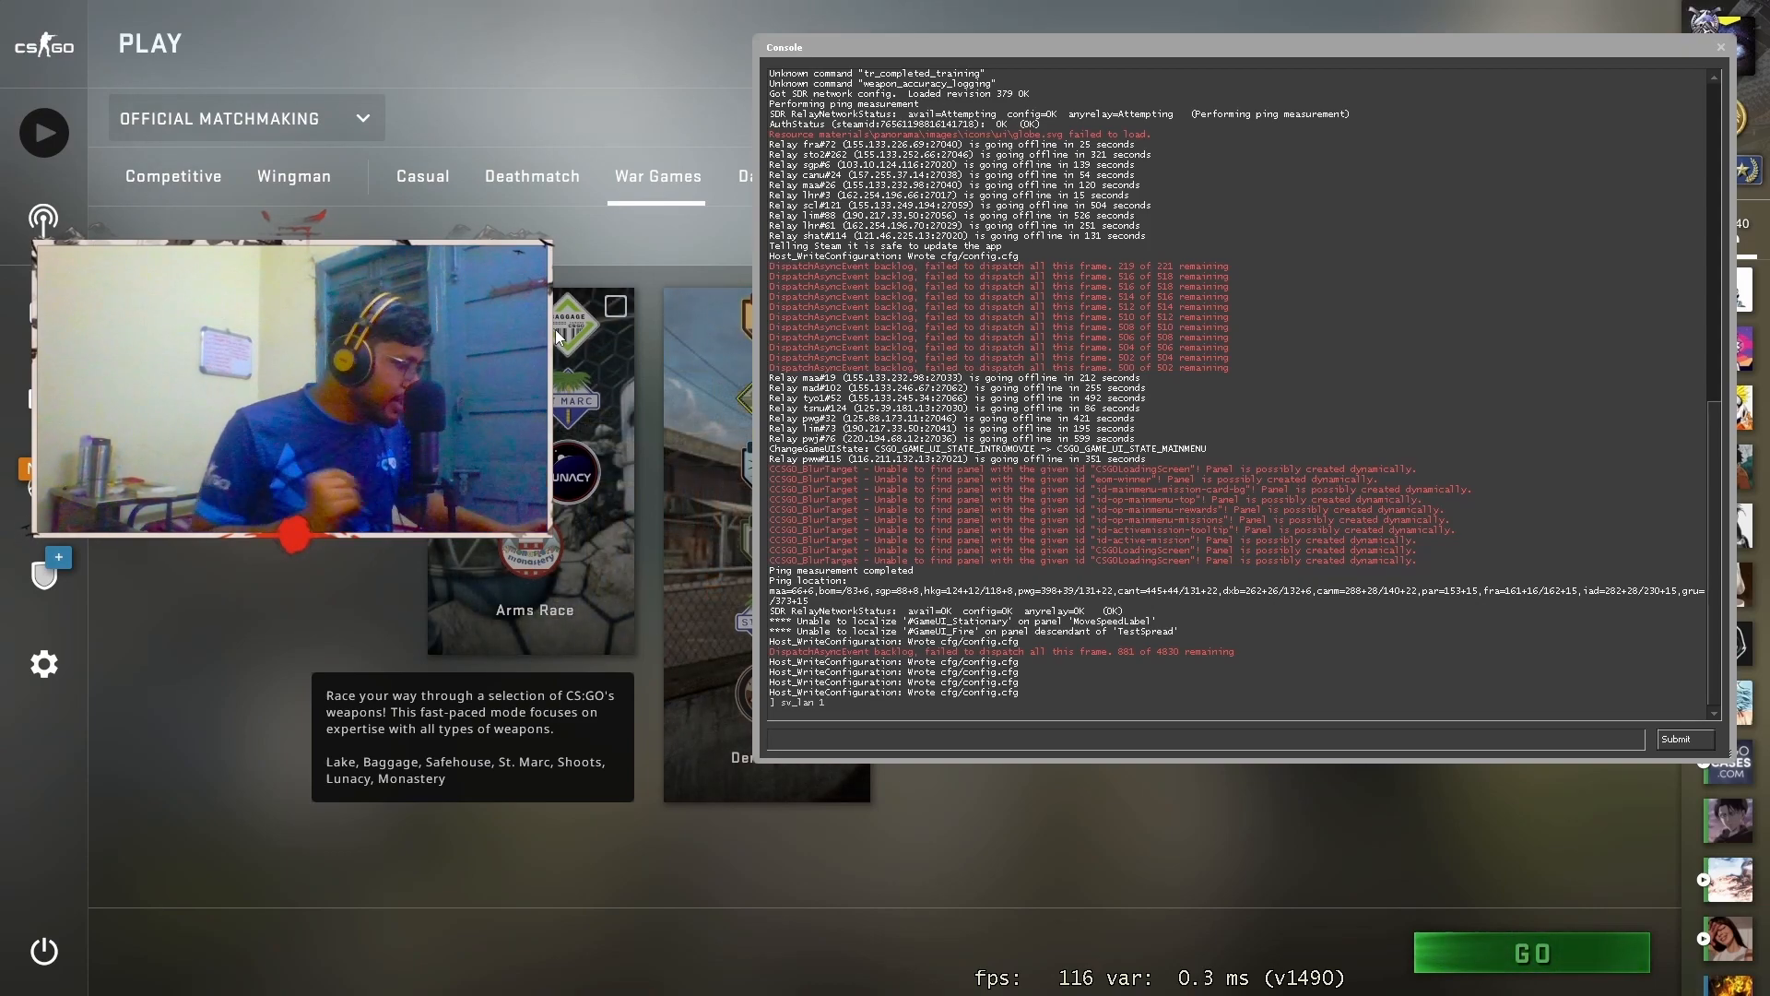
{"action": "type", "text": "sv_a"}
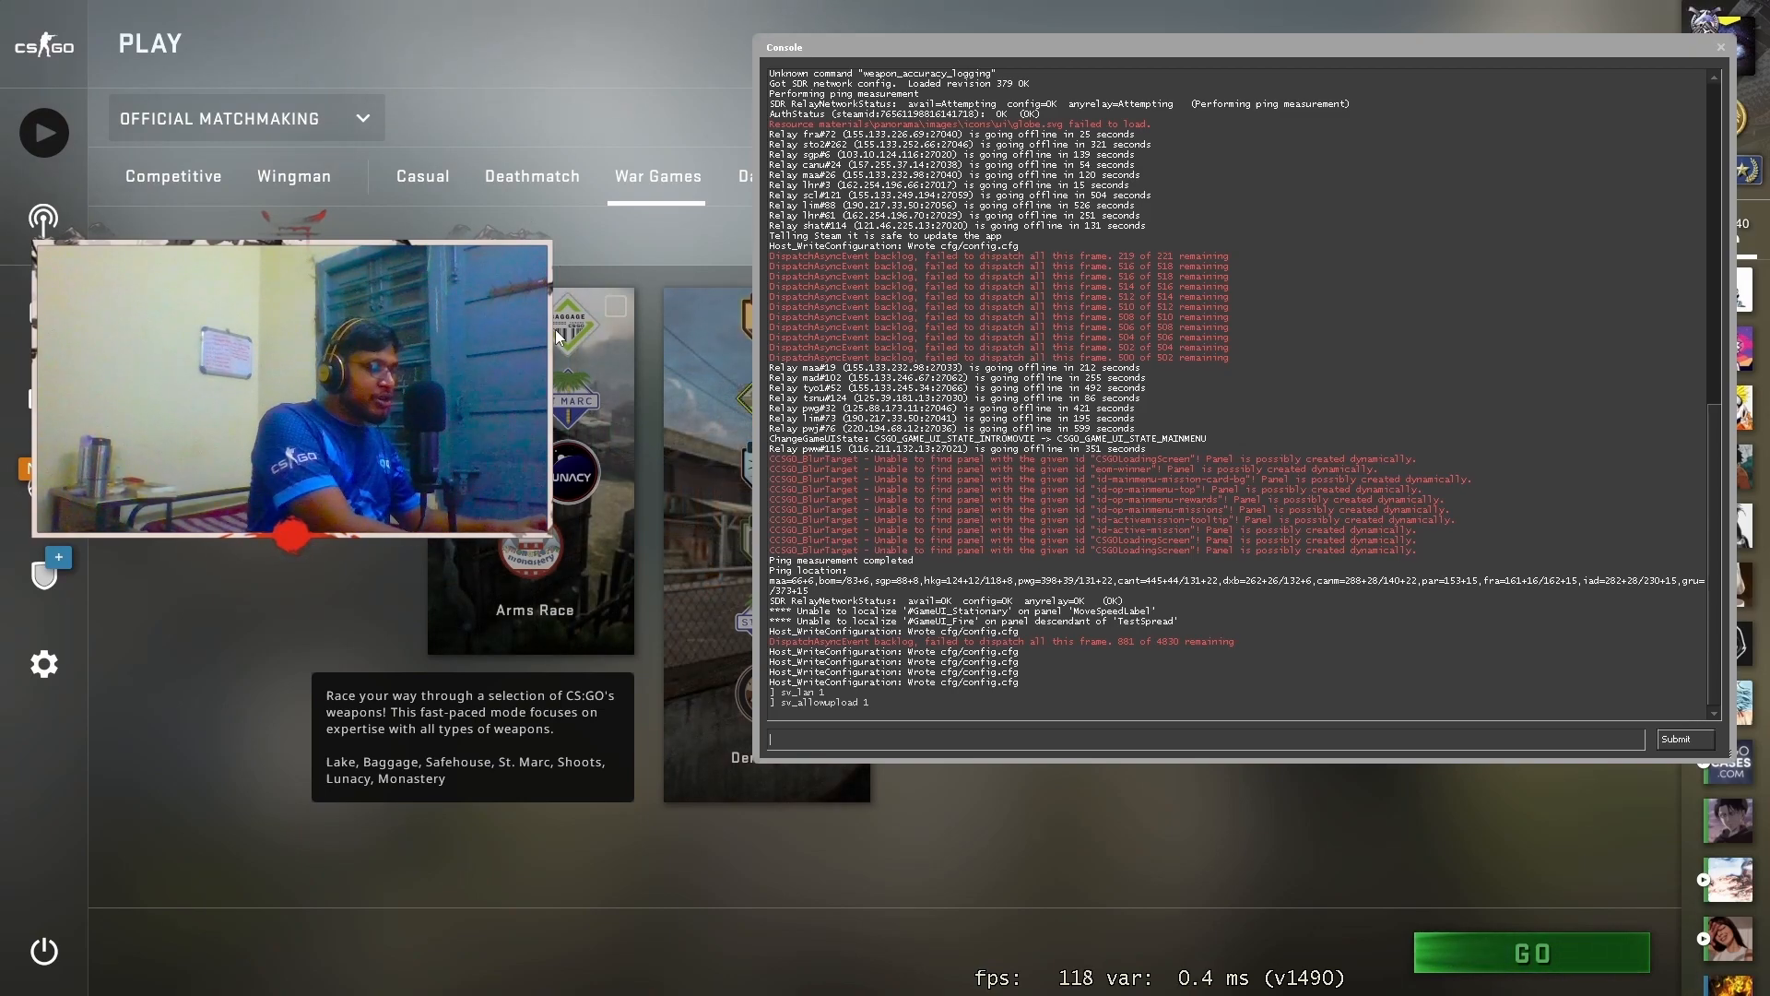
{"action": "type", "text": "cl_a"}
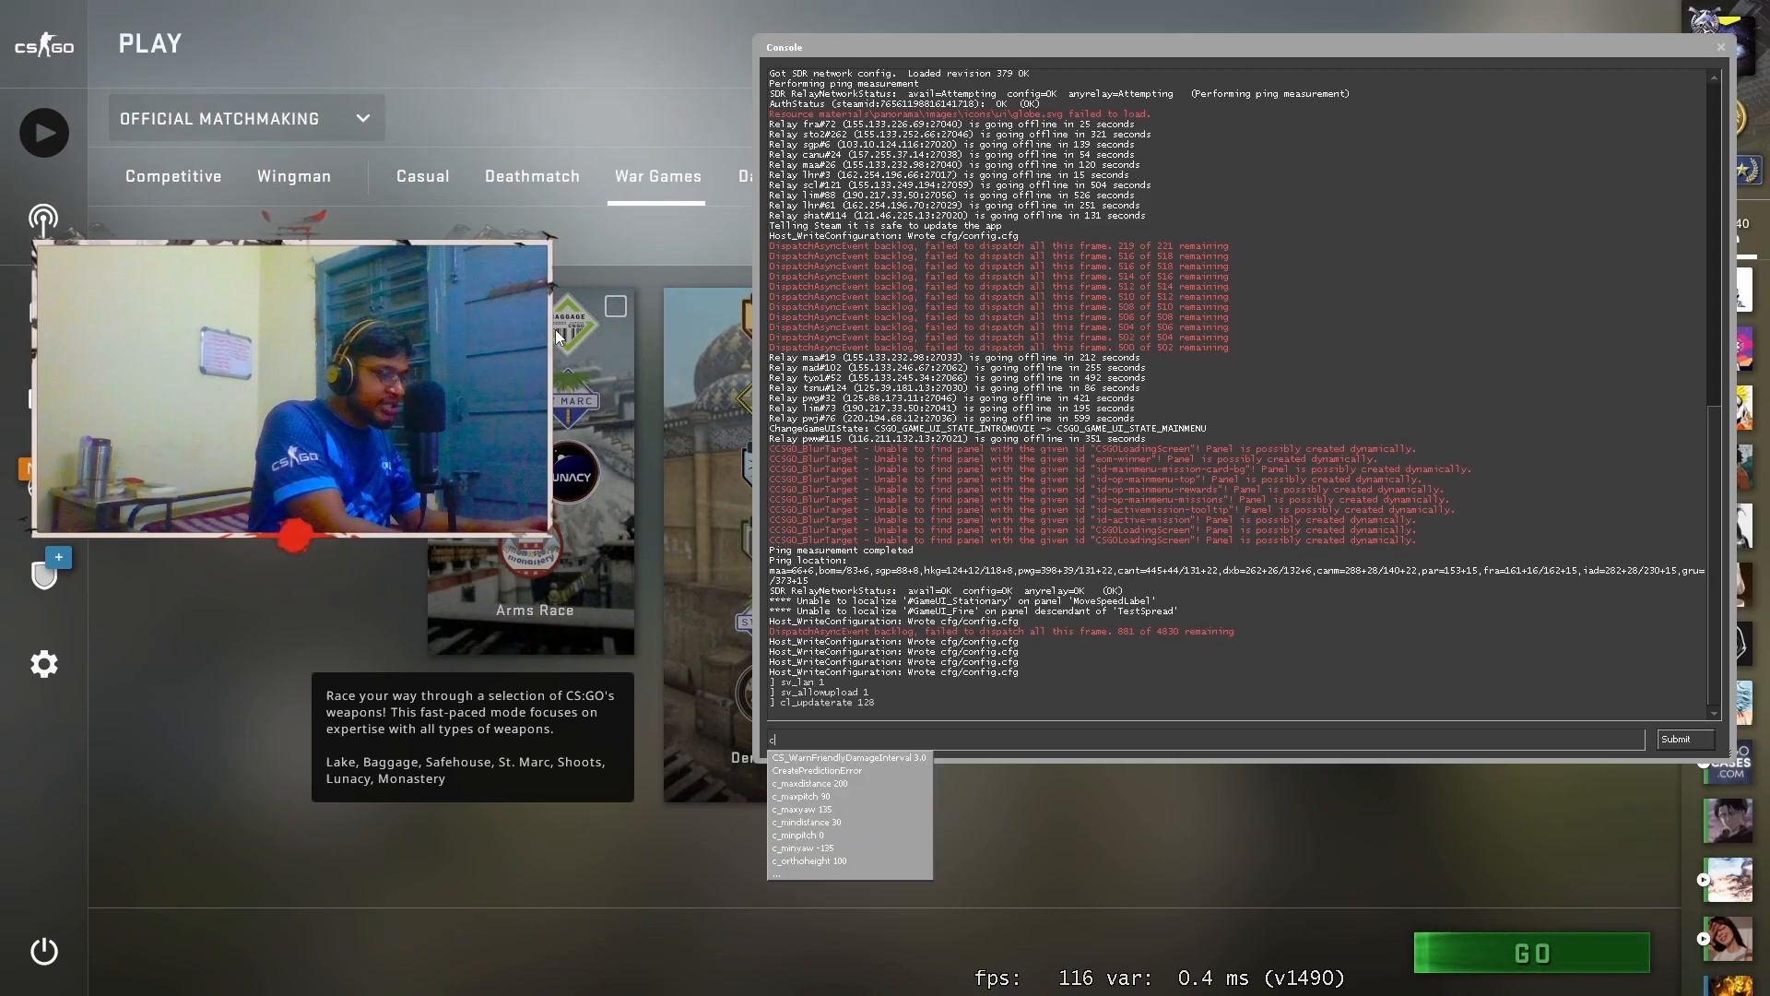
{"action": "type", "text": "l_d"}
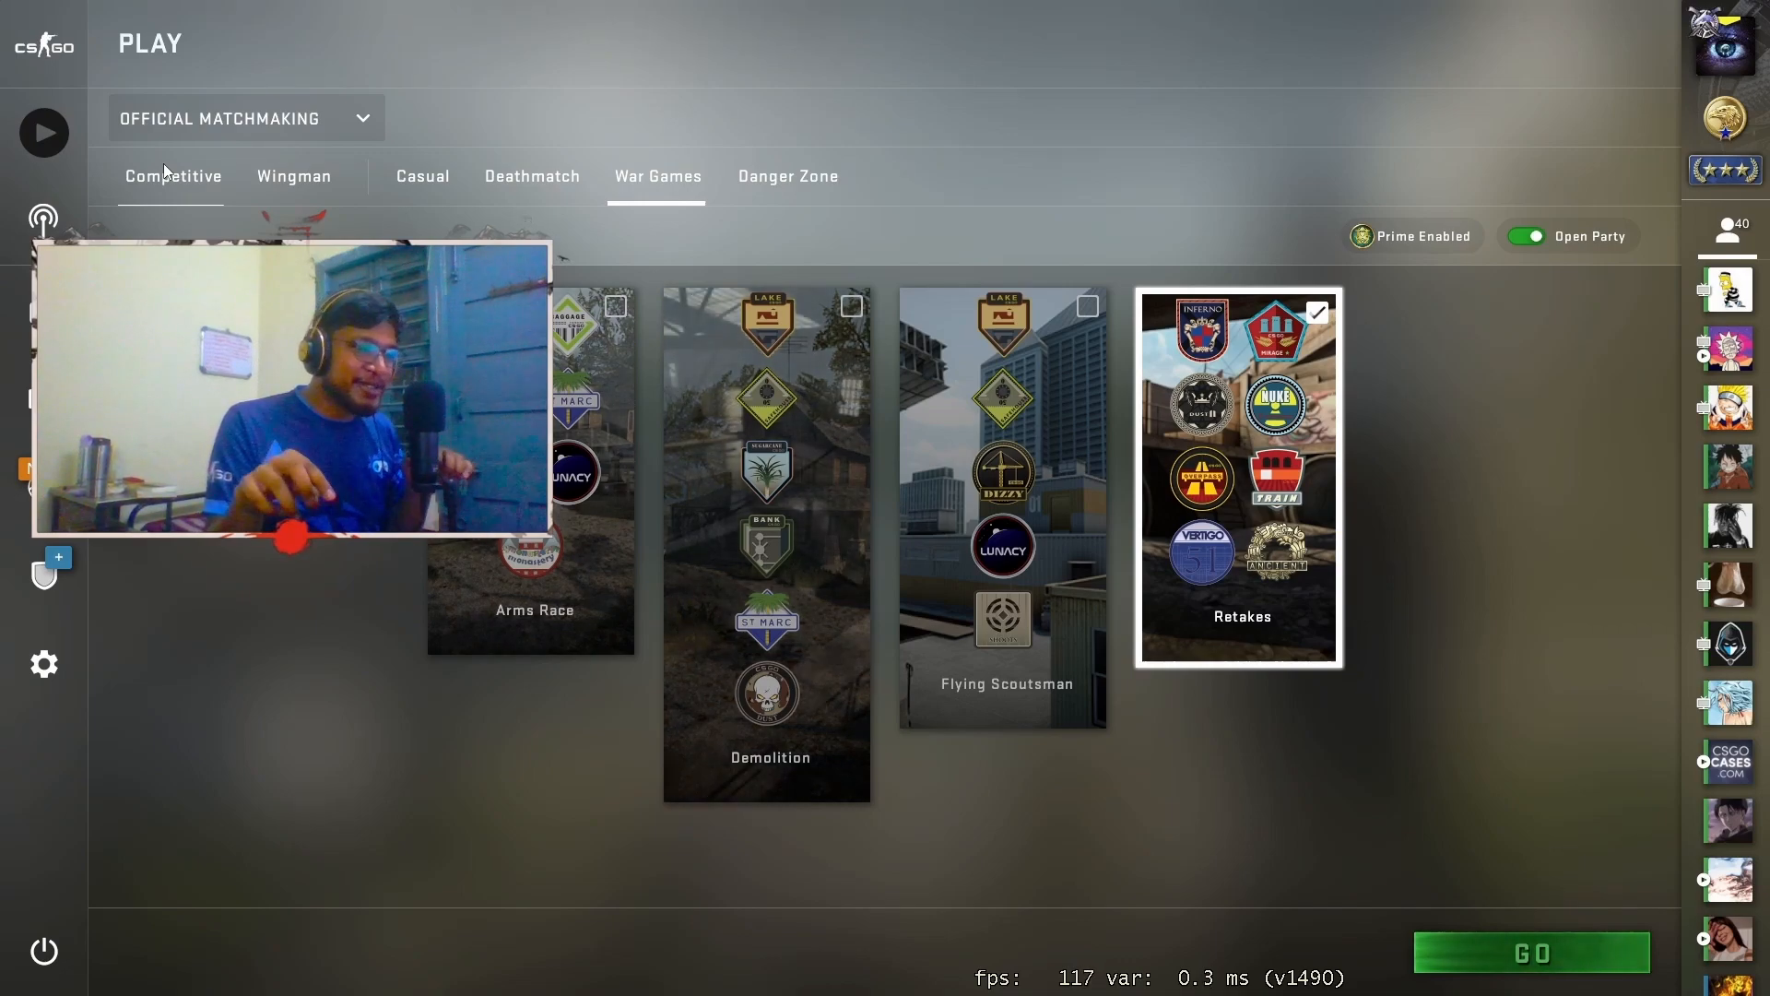
Step: Switch the match type to Practice With Bots, then to Workshop Maps
{"action": "left_click", "coordinate": [1316, 311]}
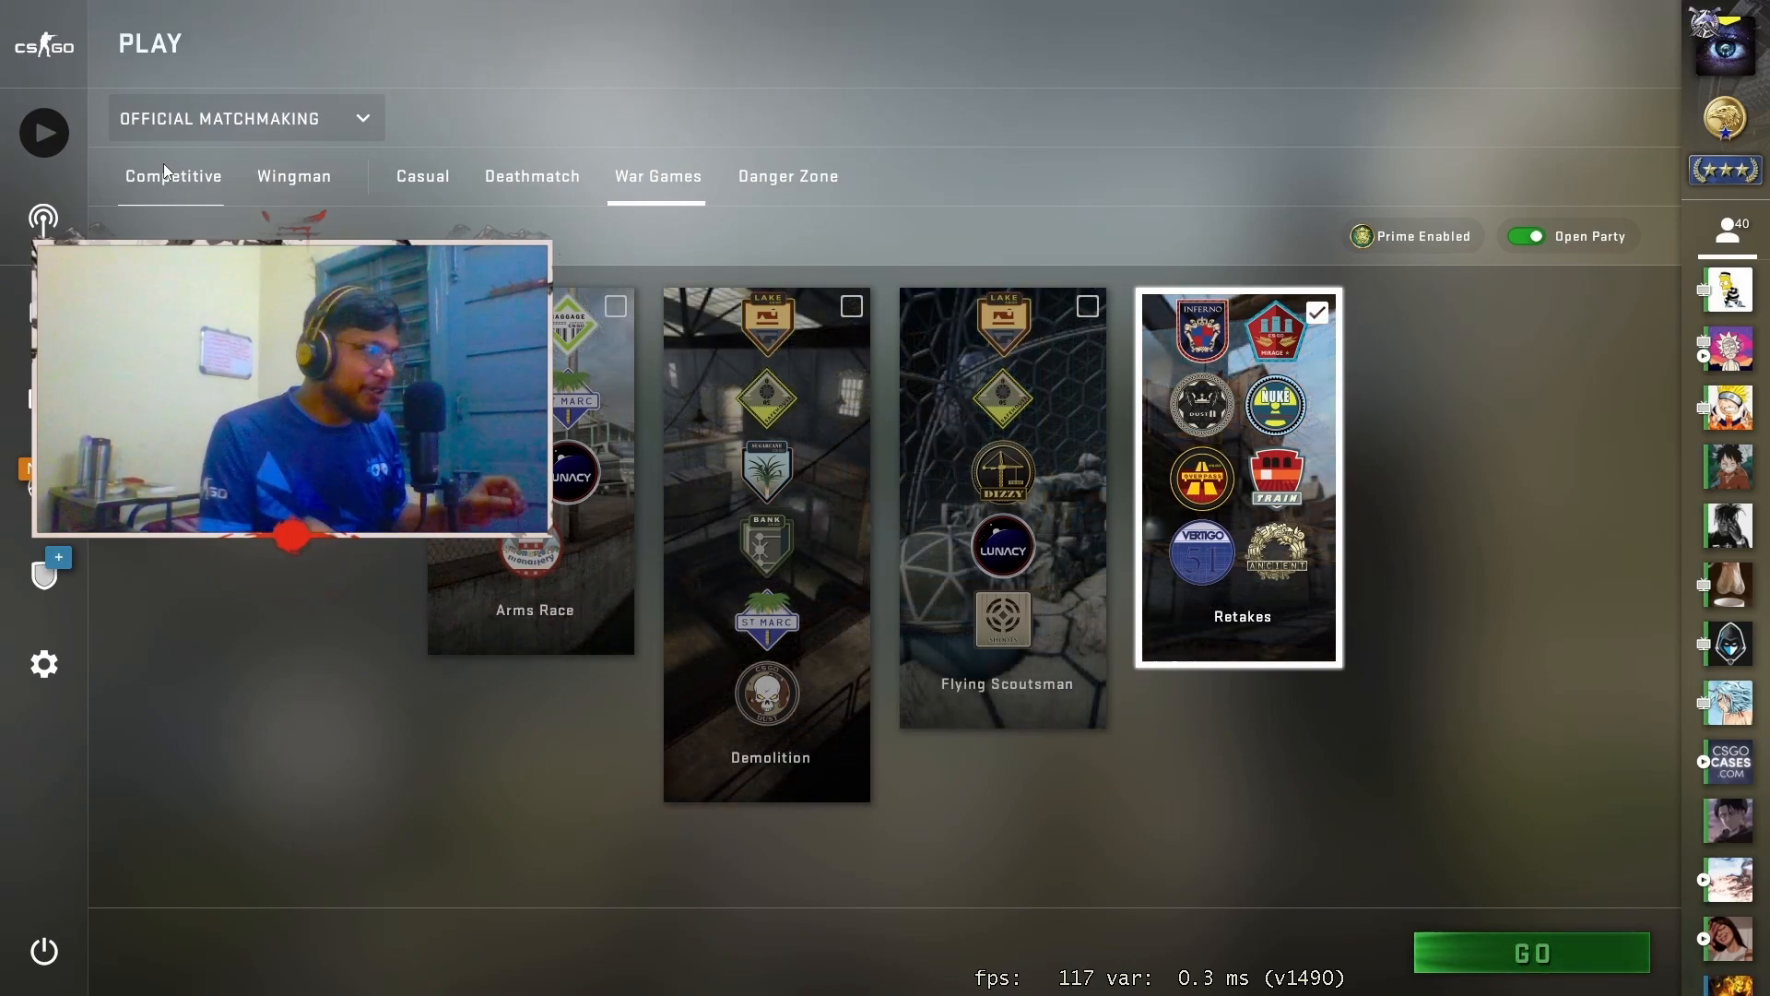
{"action": "left_click", "coordinate": [243, 118]}
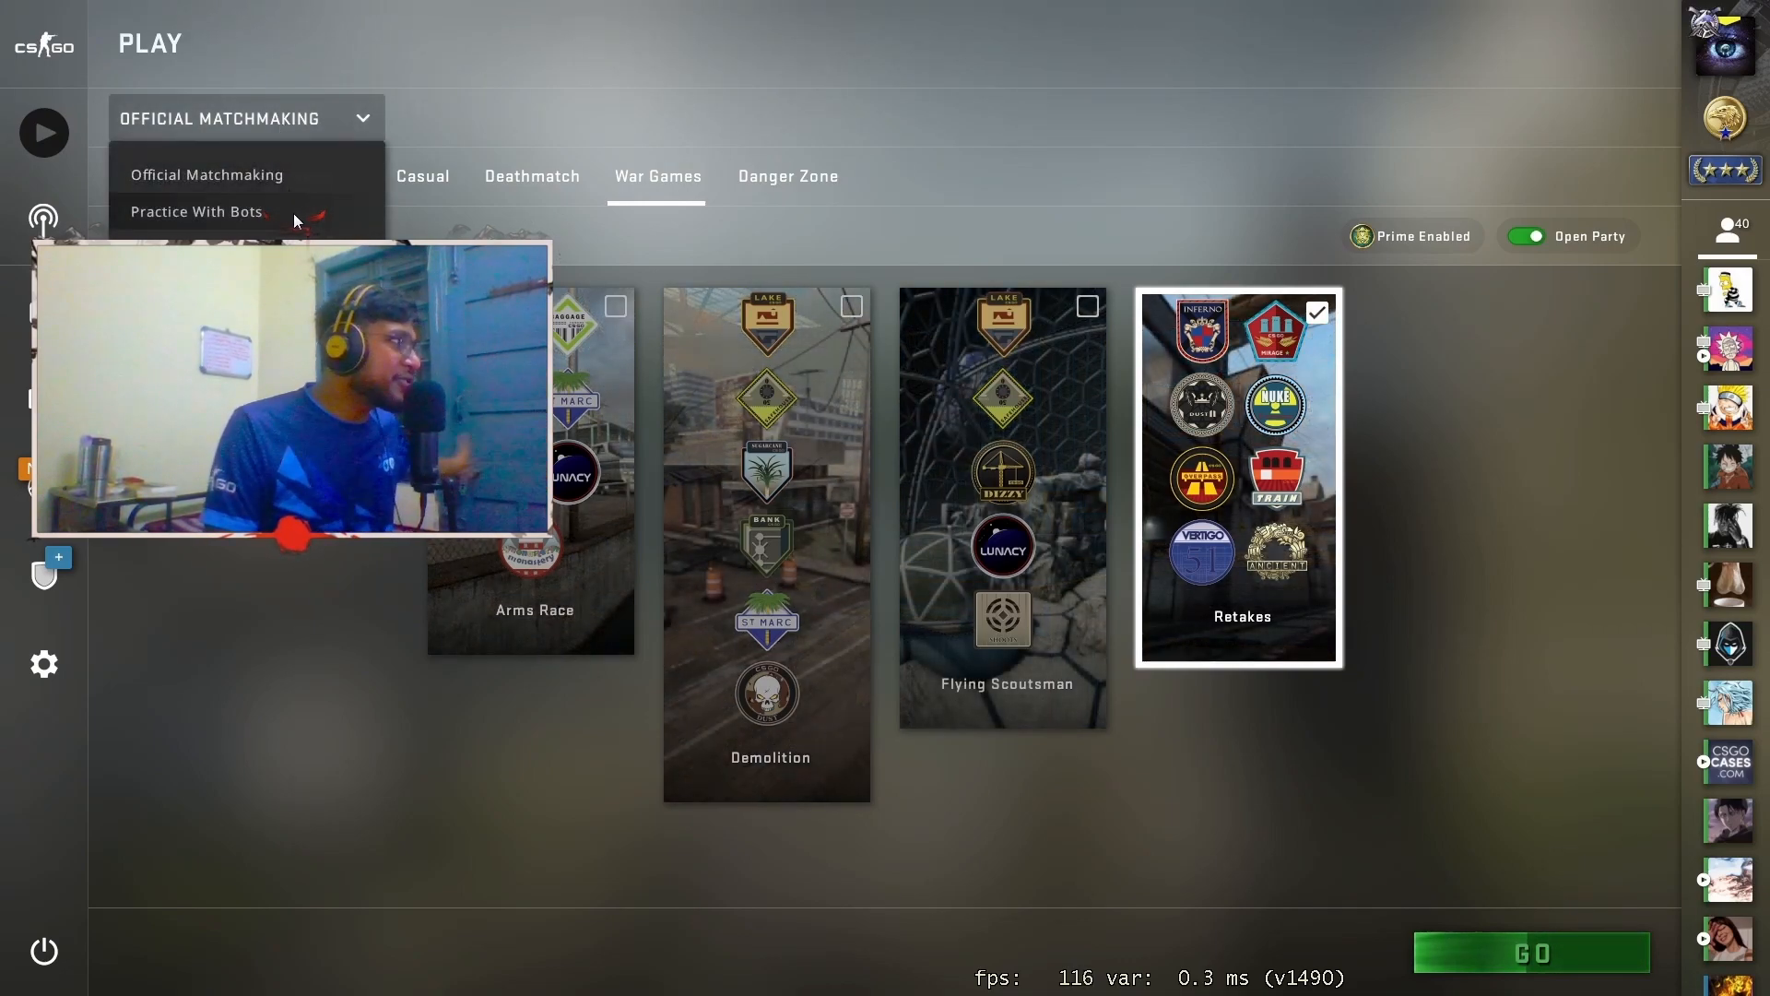
{"action": "left_click", "coordinate": [197, 210]}
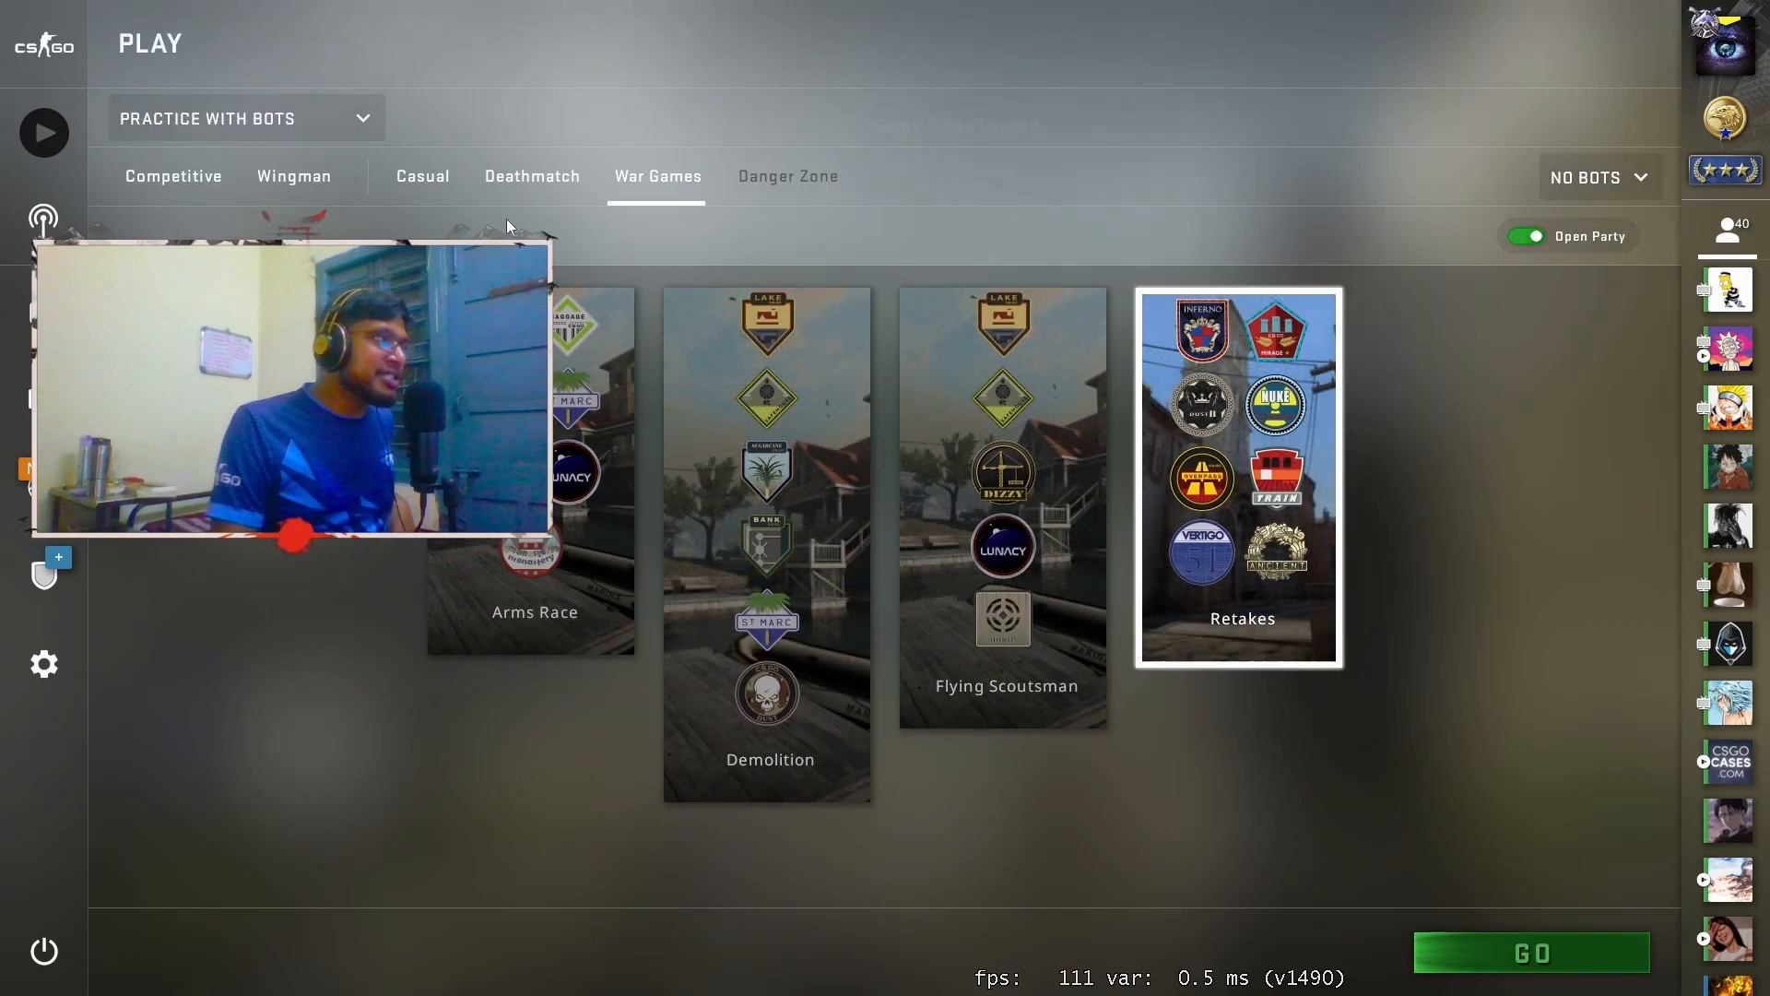
{"action": "mouse_move", "coordinate": [631, 192]}
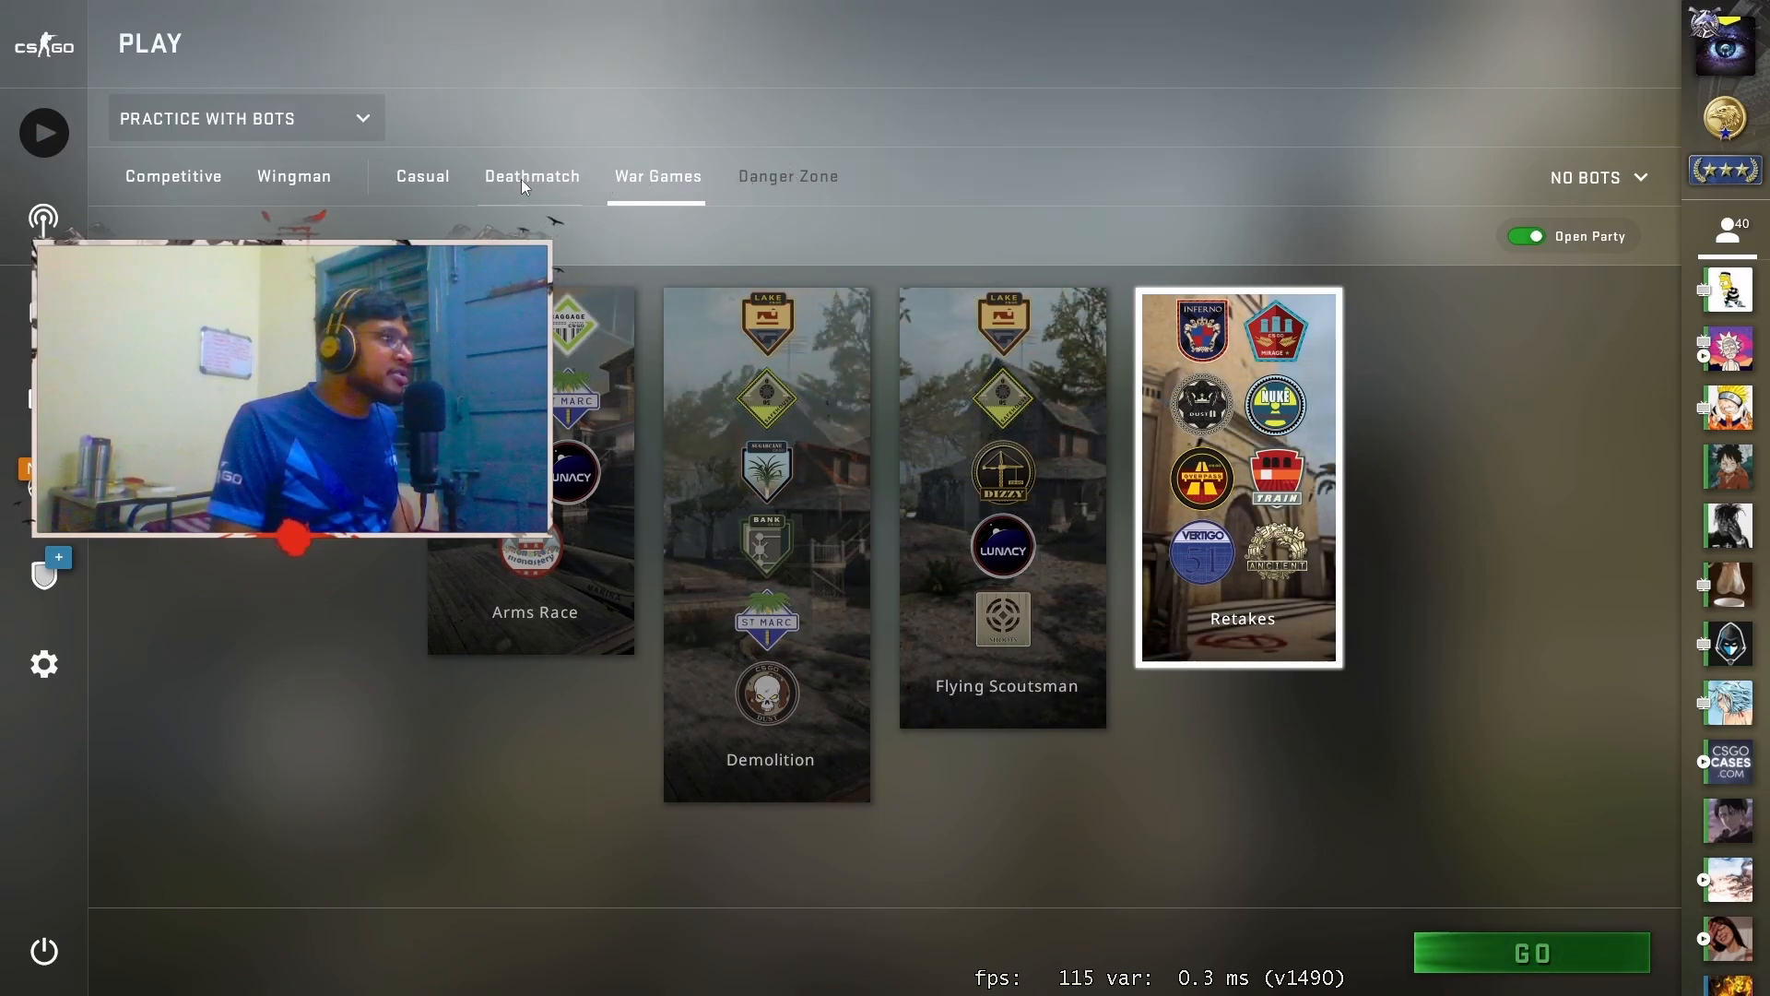
{"action": "left_click", "coordinate": [420, 177]}
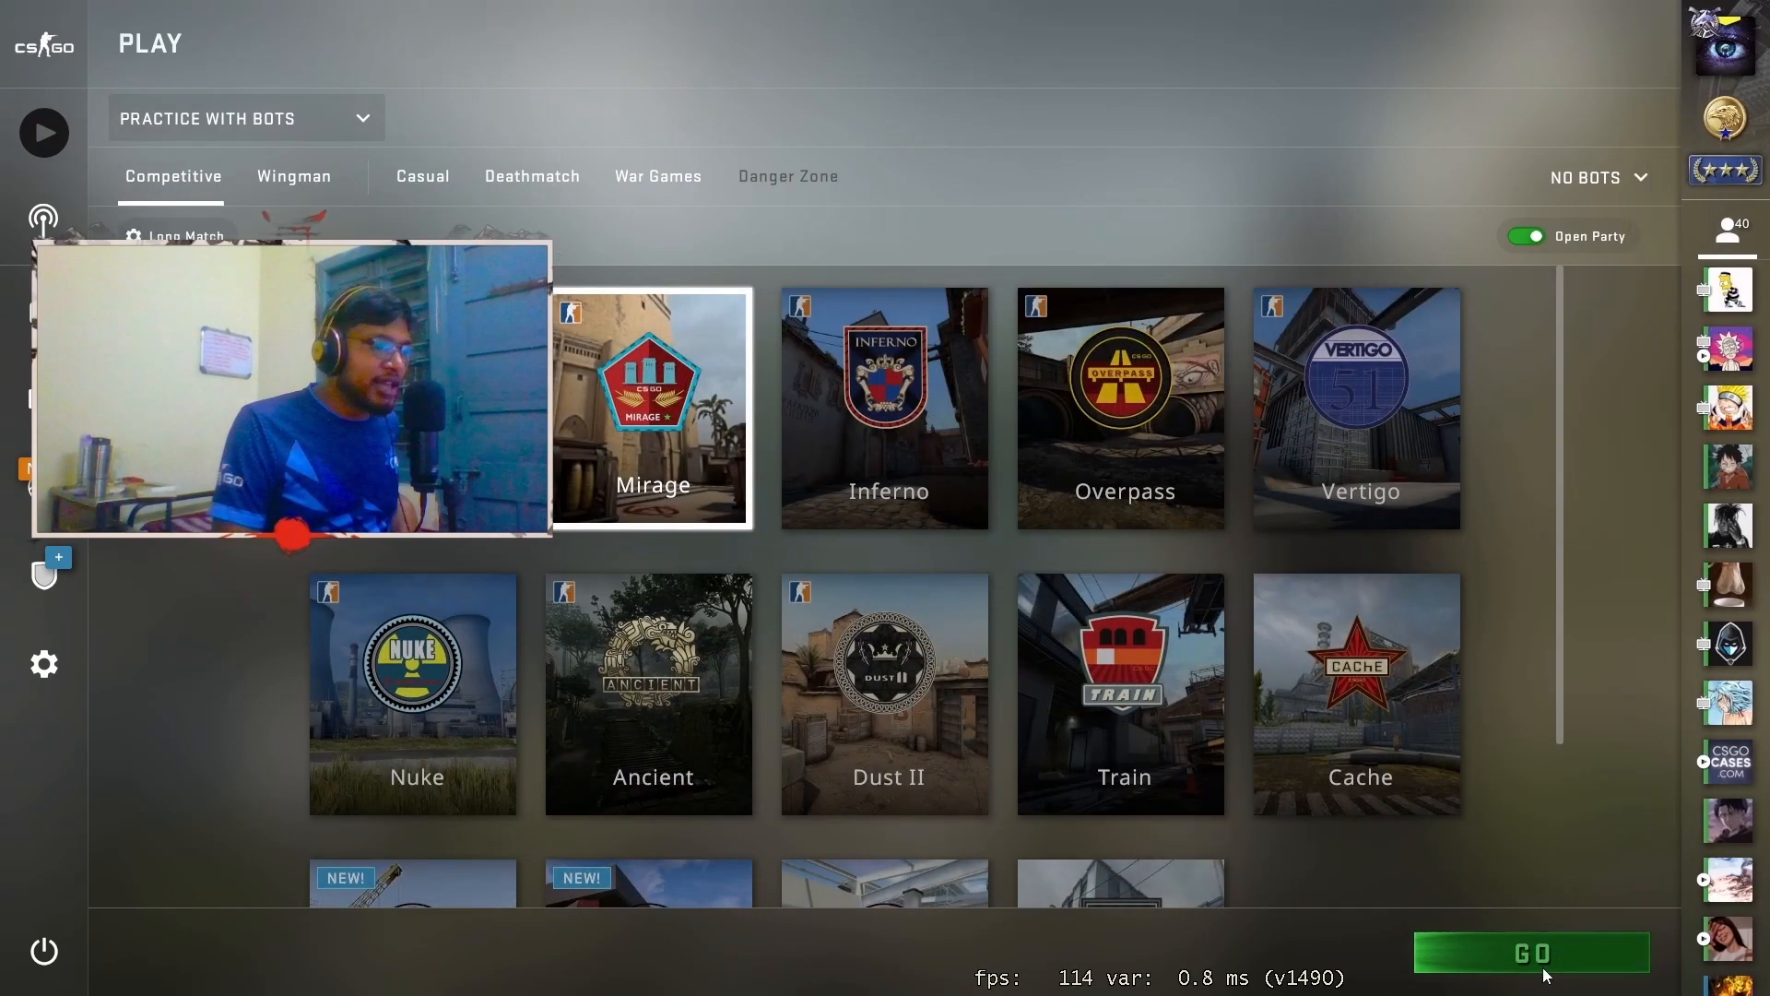
{"action": "left_click", "coordinate": [243, 118]}
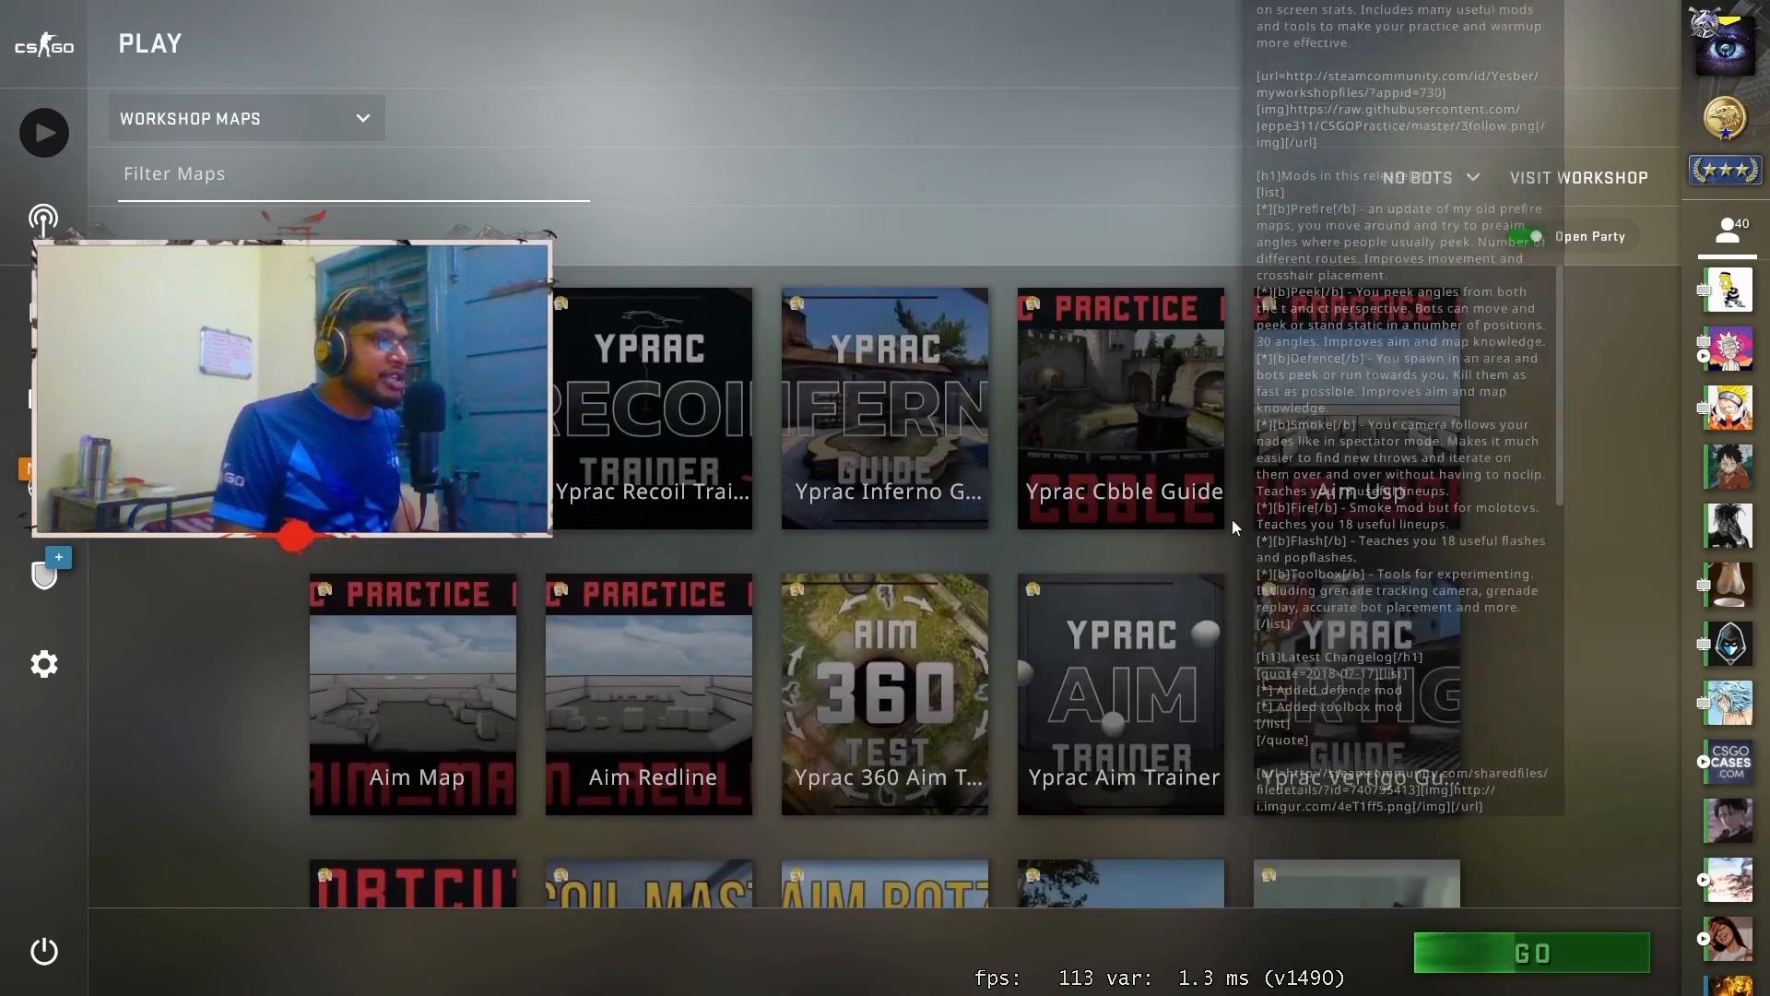
Step: Select the Iceworld workshop map and start it as a Deathmatch game
{"action": "scroll", "scroll_direction": "down", "scroll_amount": 3}
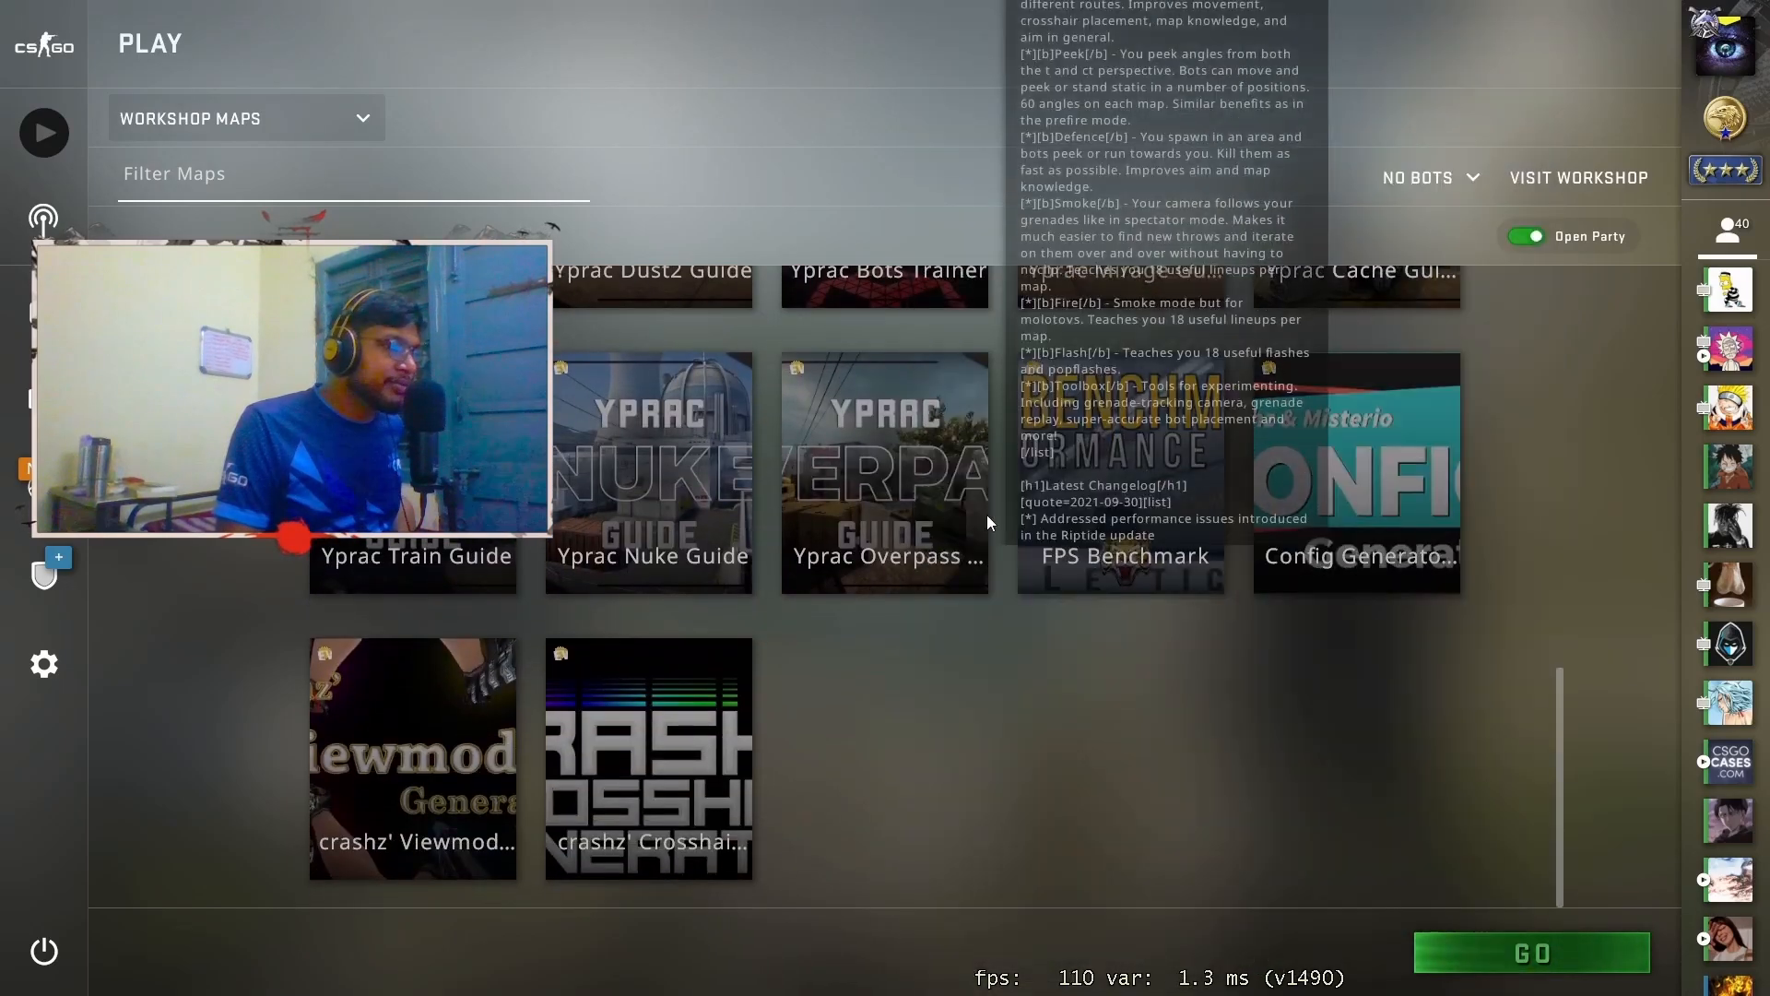
{"action": "left_click", "coordinate": [1531, 951]}
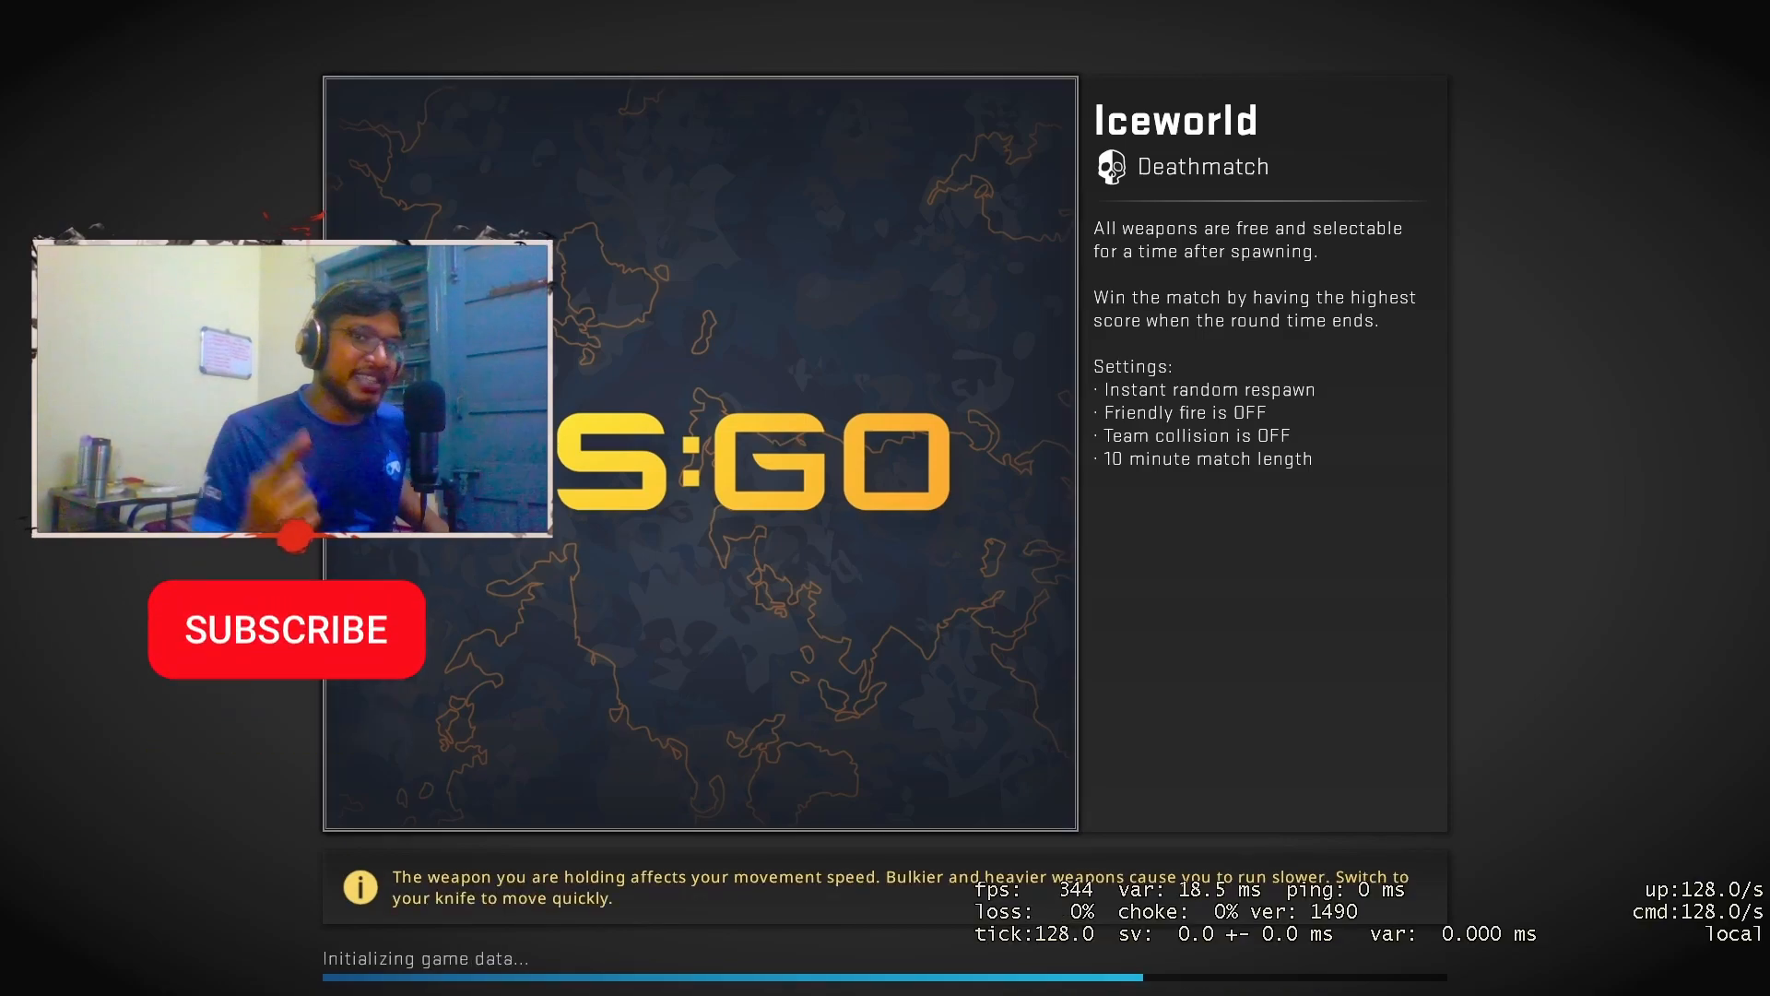
Step: Continue into the loaded Iceworld match and join the Terrorist side
{"action": "left_click", "coordinate": [286, 629]}
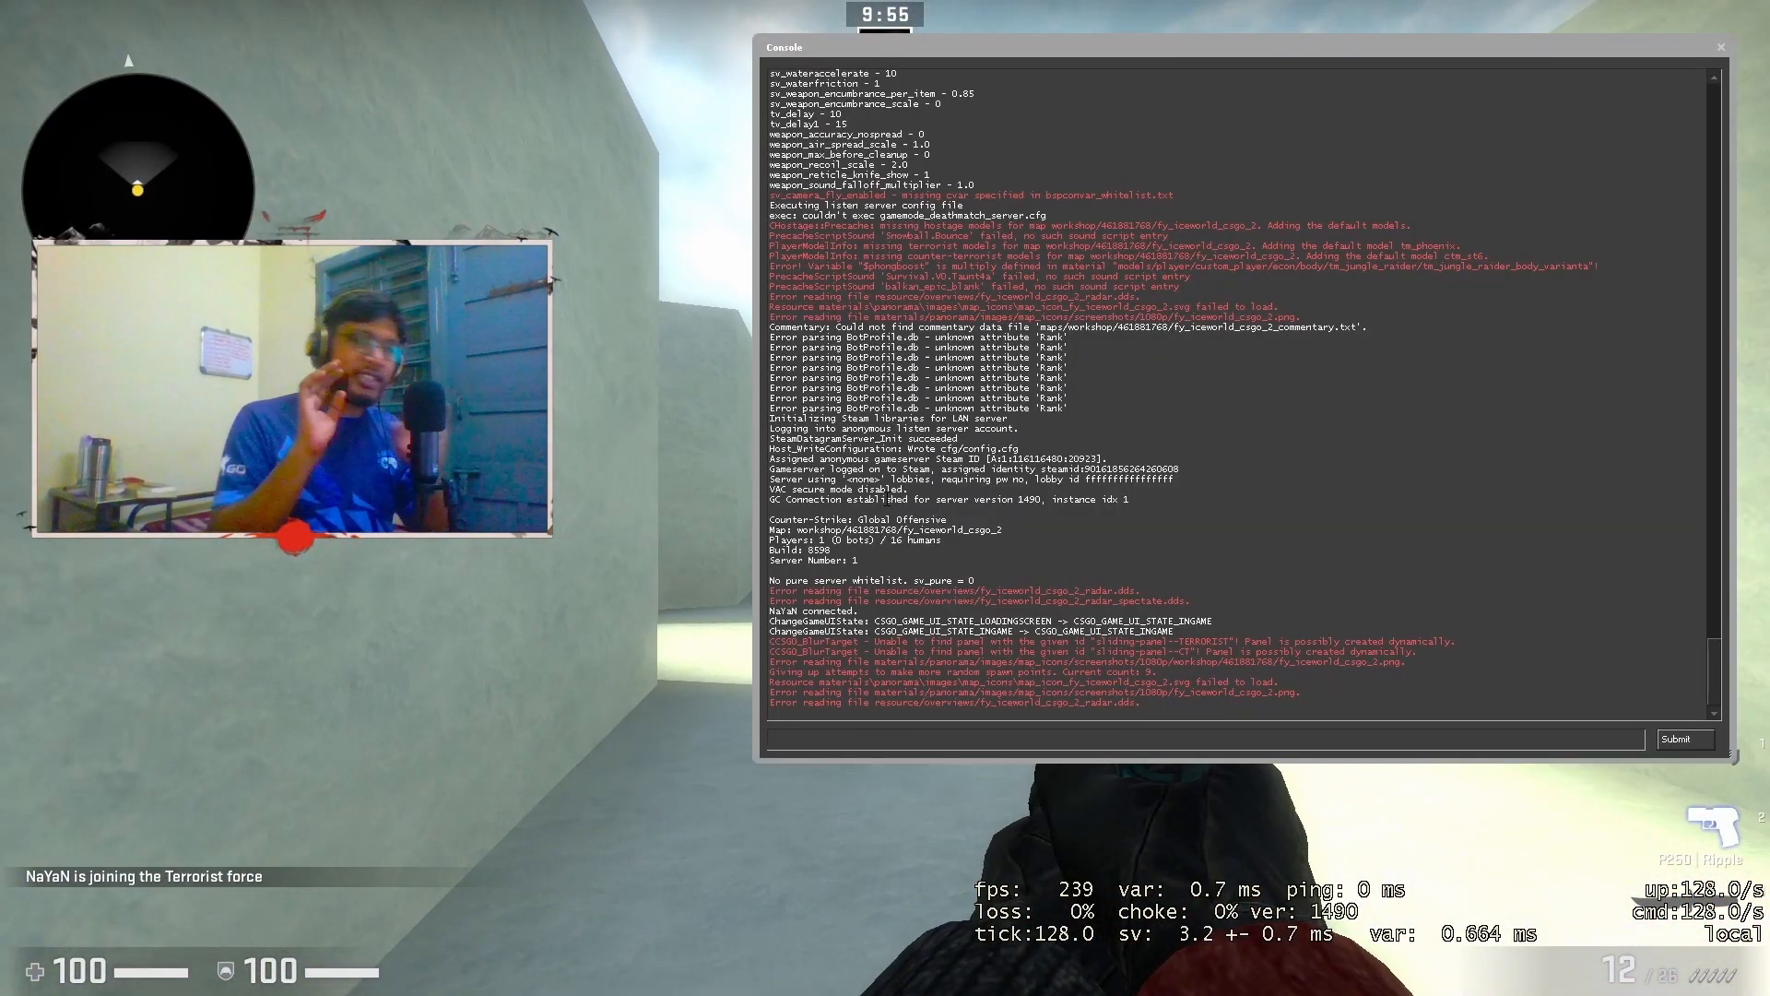
Step: Run 'status' in the console to reveal the host IP, then begin a 'connect' command
{"action": "type", "text": "stat"}
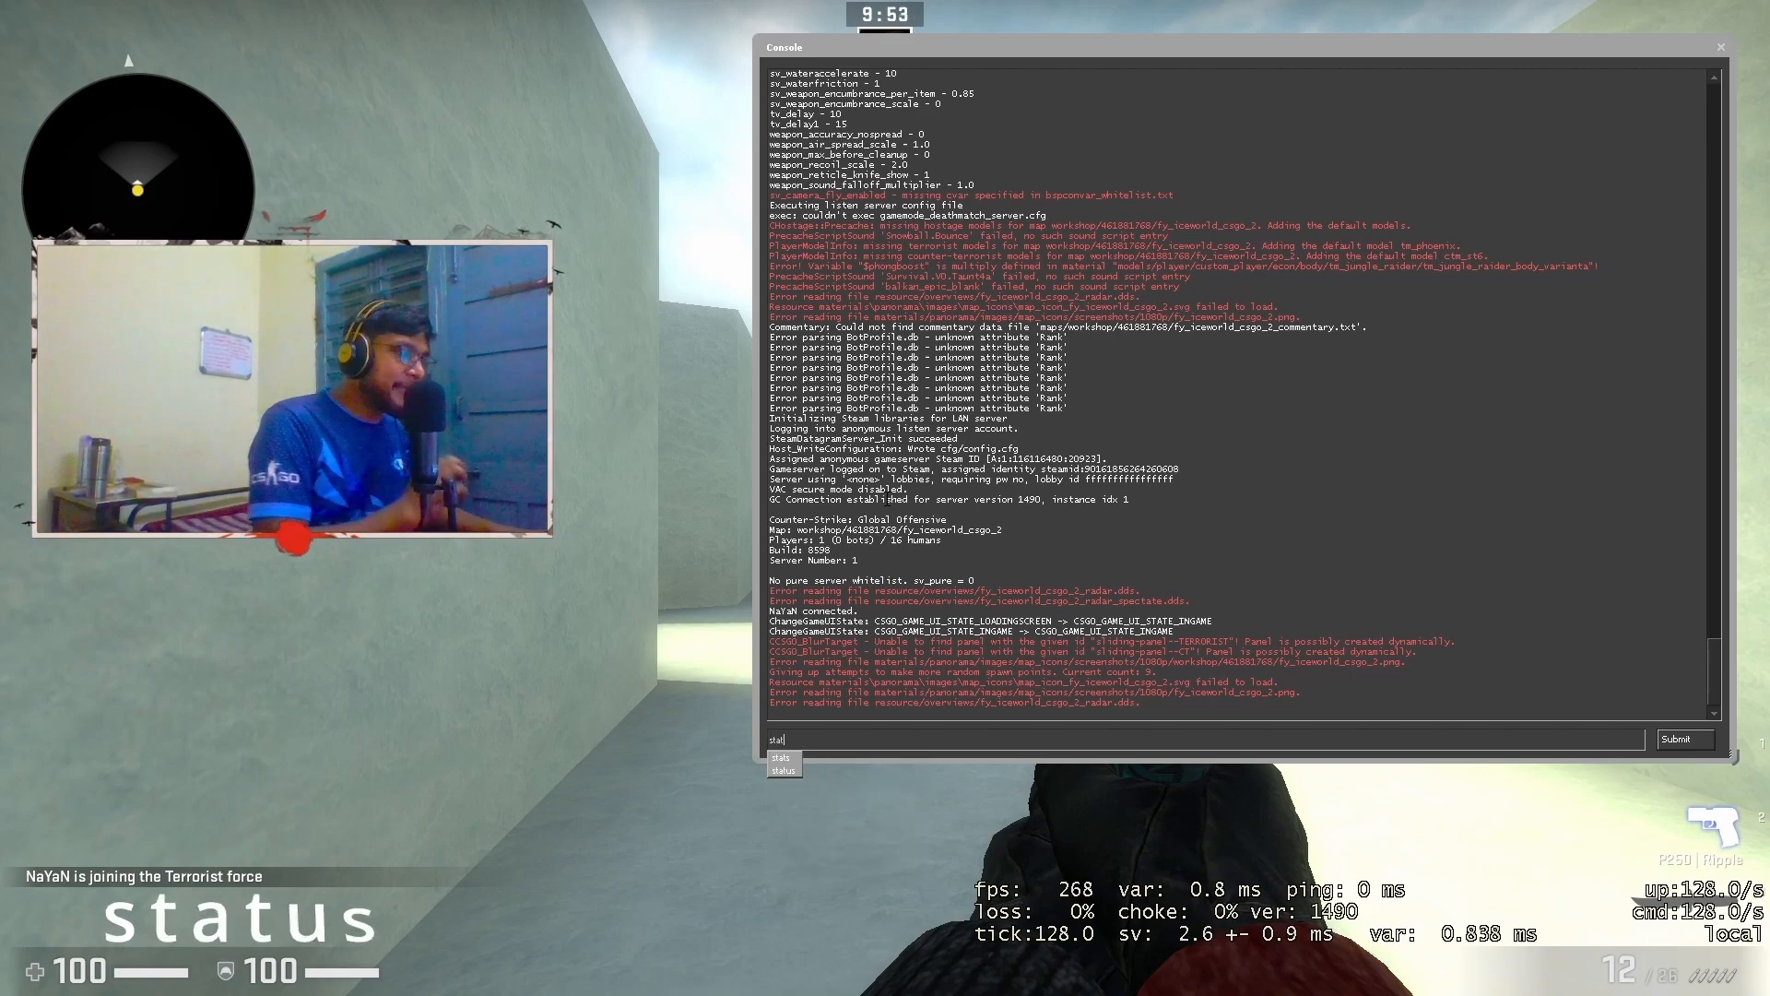
{"action": "key", "text": "Return"}
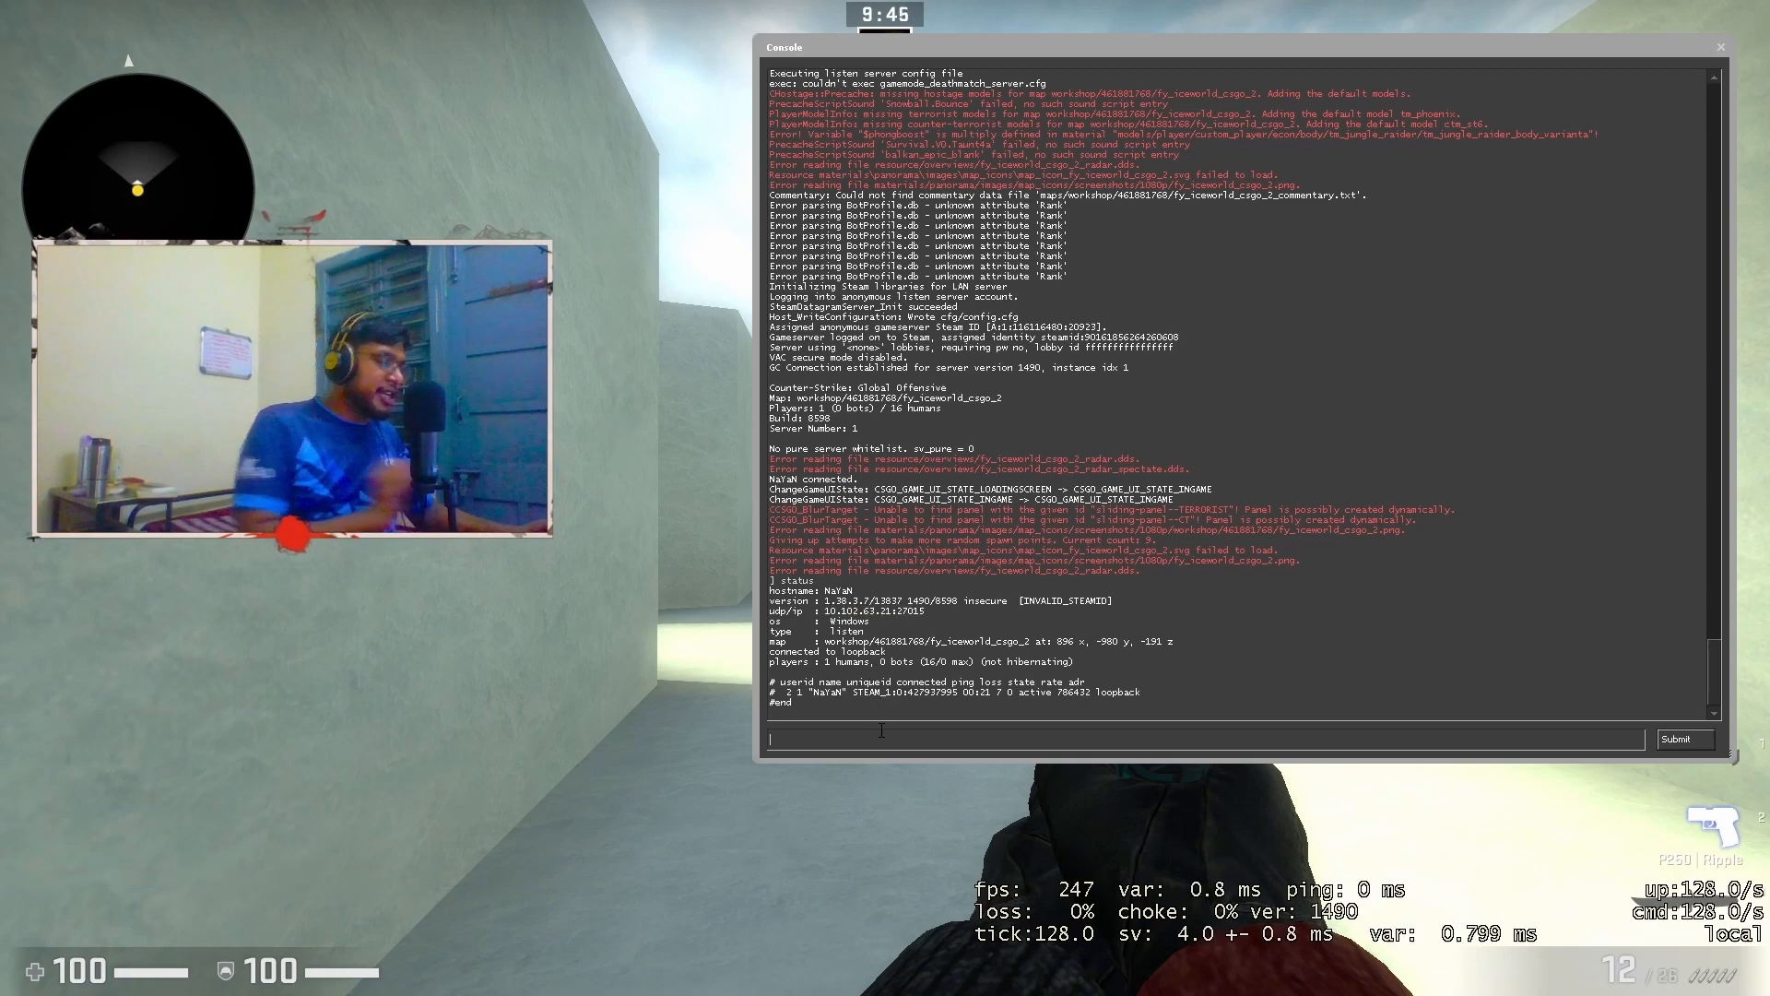
{"action": "type", "text": "connect"}
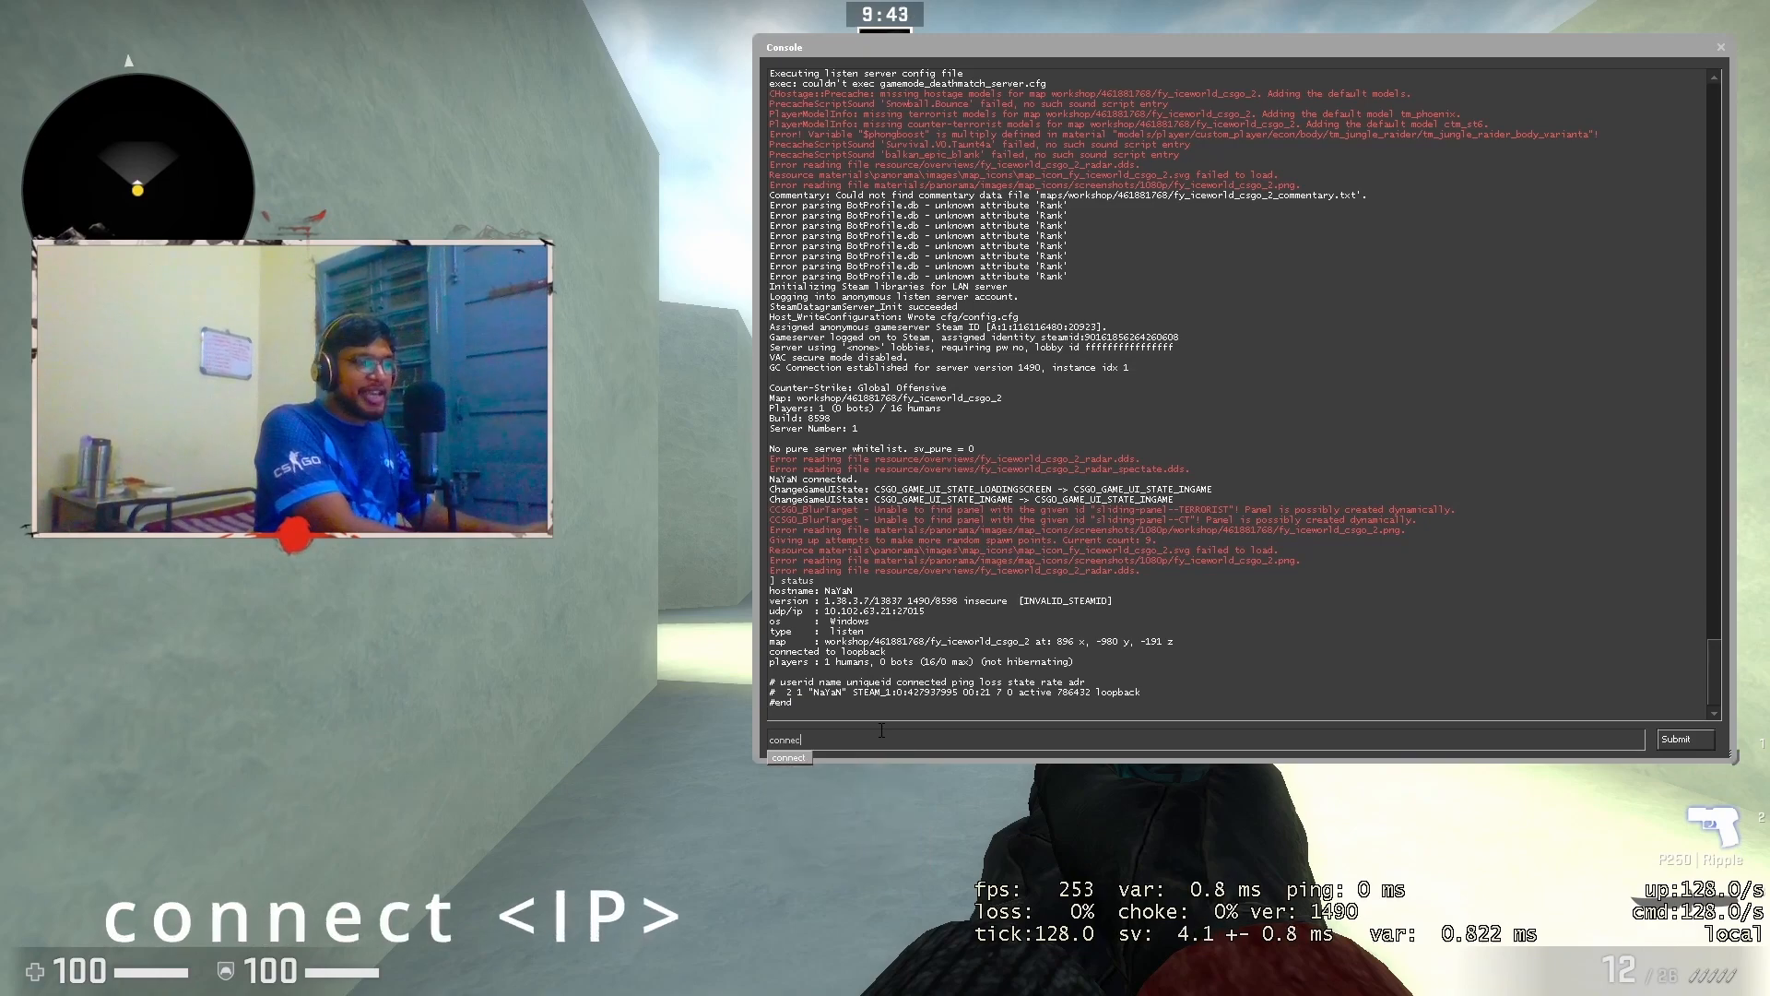